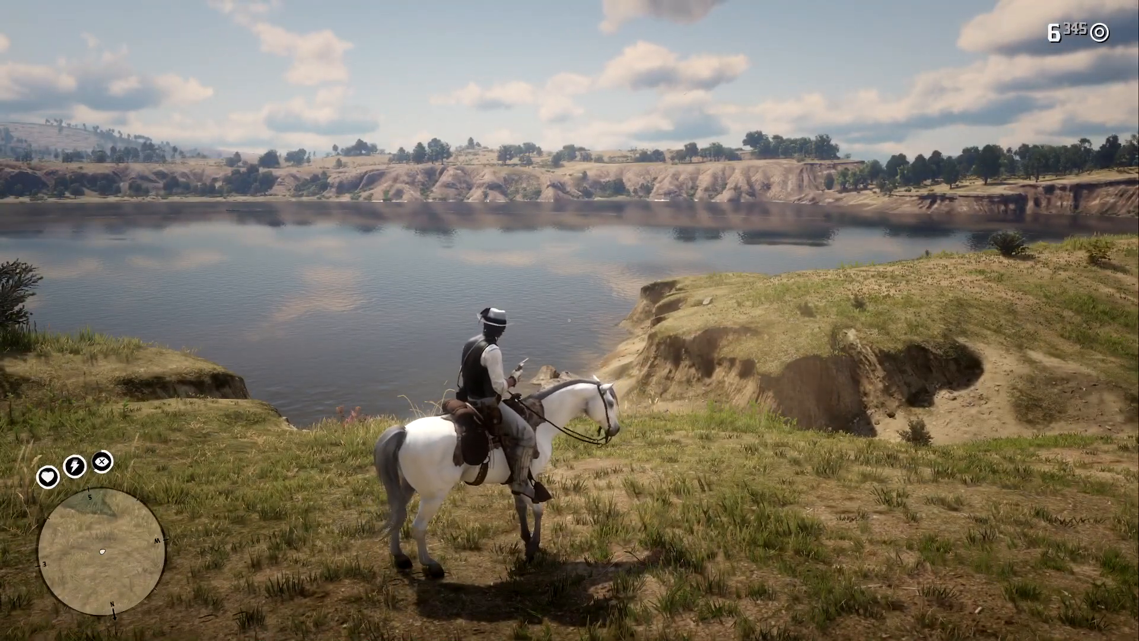
Ride the white horse away from the lakeside cliff toward the grassy hills
key("w")
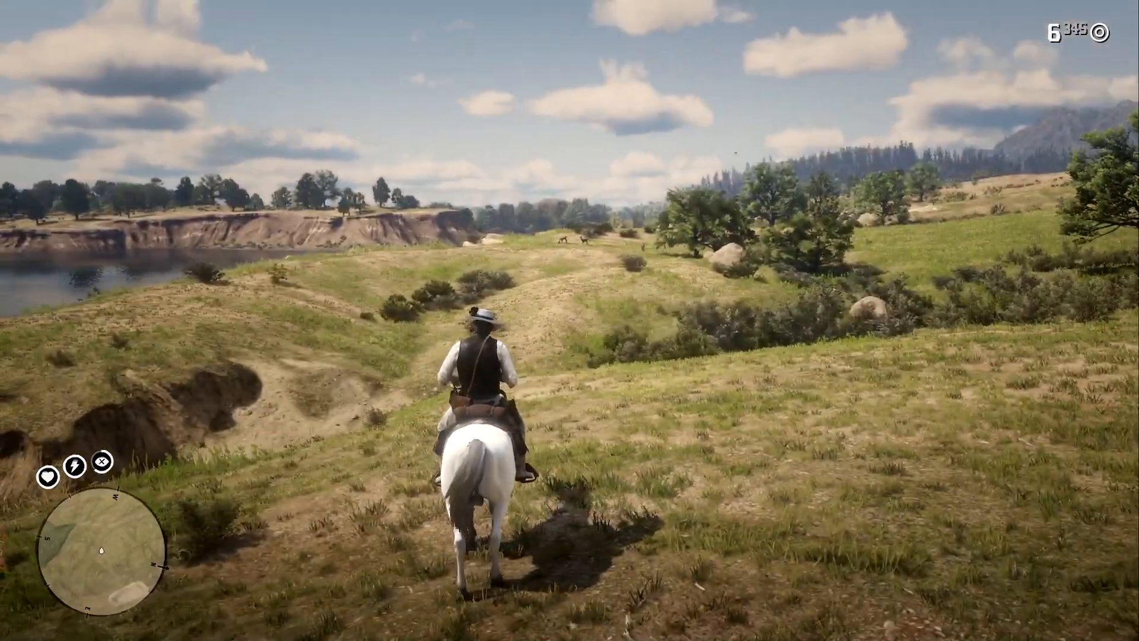
key("w")
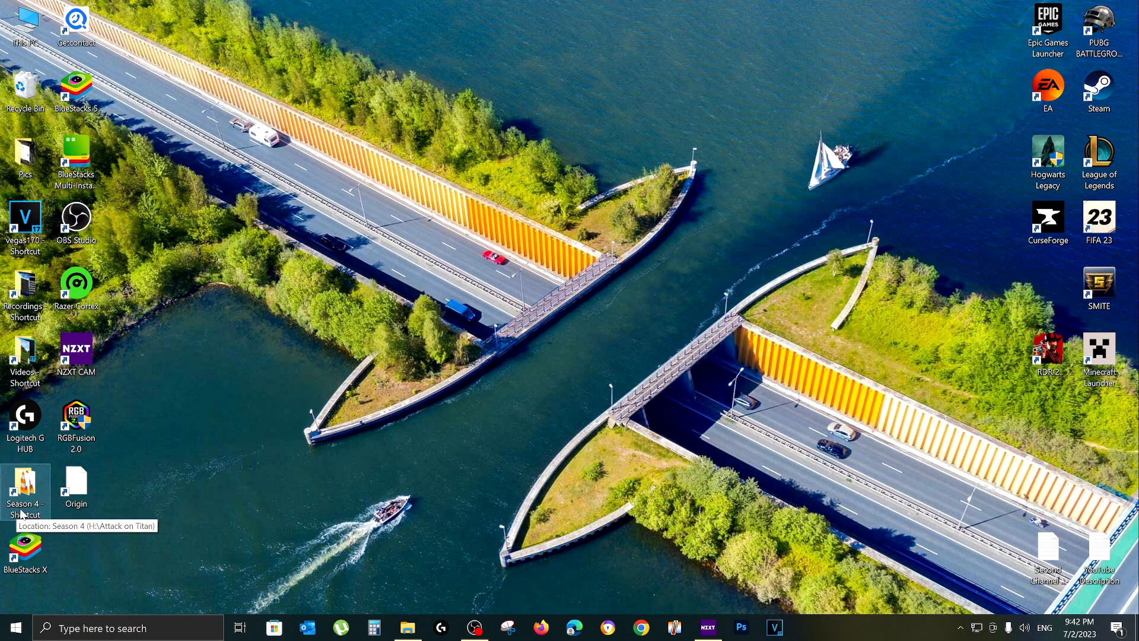
mouse_move(408, 407)
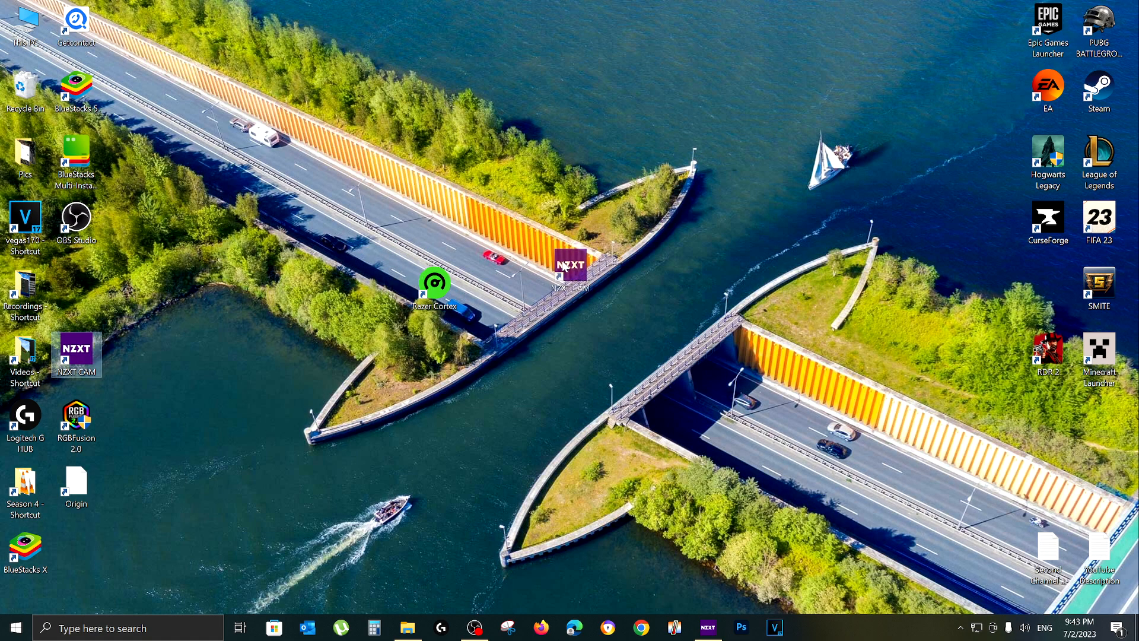
Drag the NZXT CAM shortcut beside Razer Cortex near the desktop centre
left_click_drag(572, 268, 485, 283)
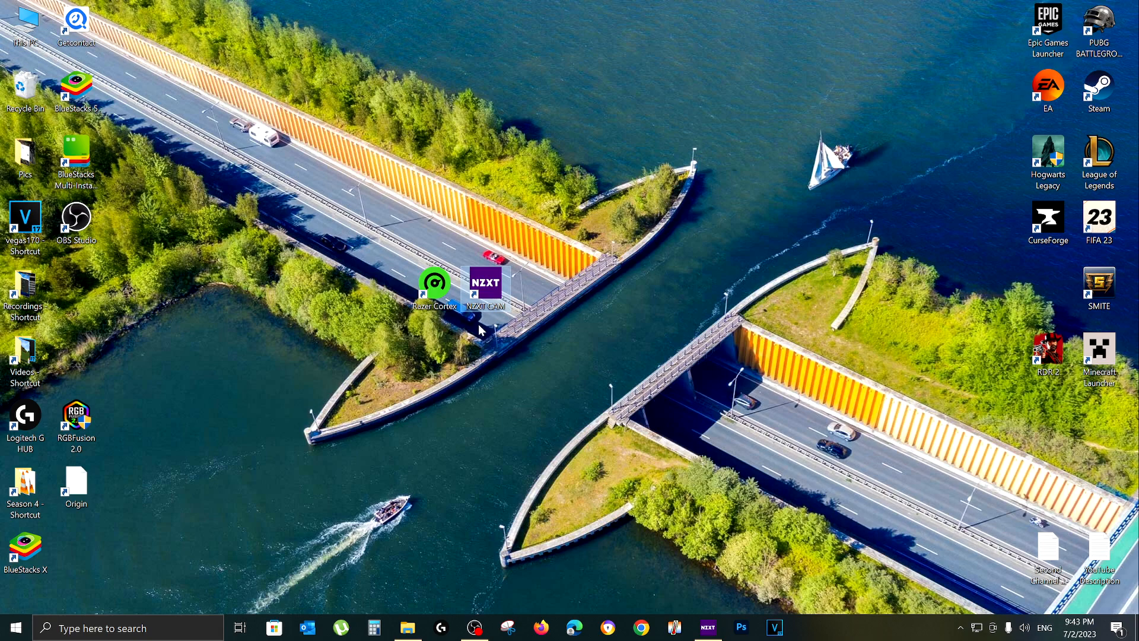
mouse_move(452, 333)
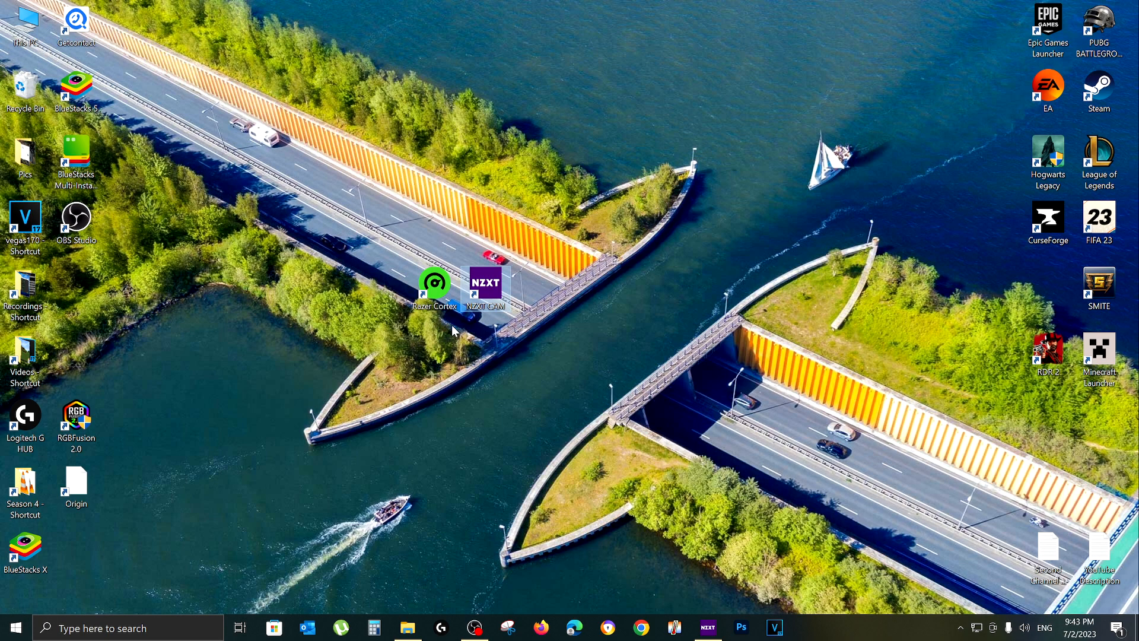
mouse_move(429, 324)
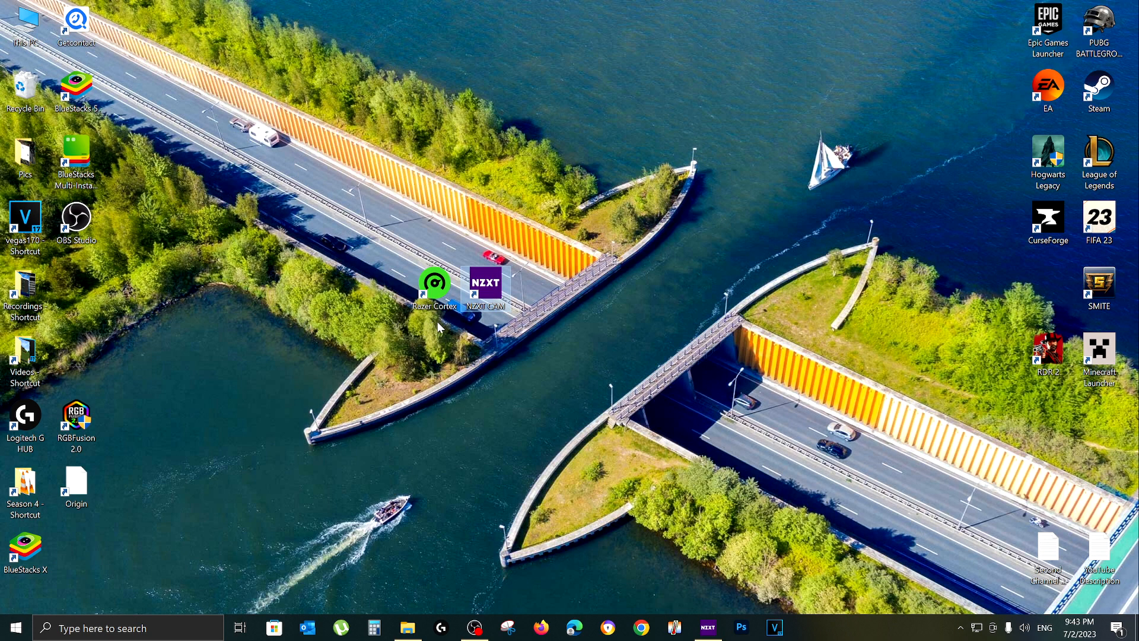
mouse_move(434, 282)
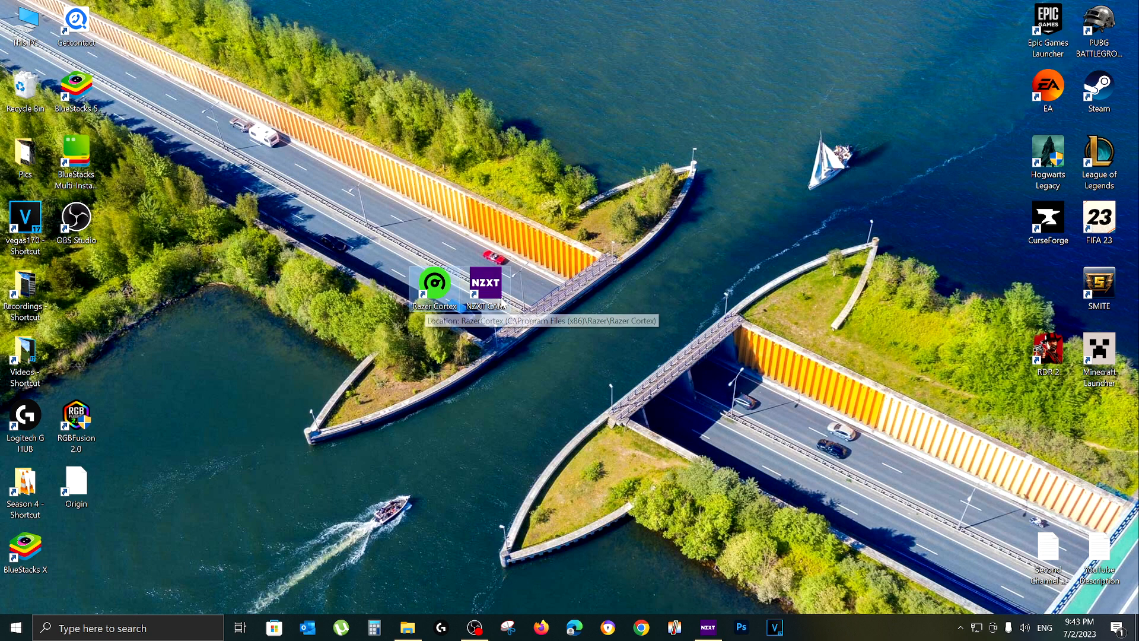
mouse_move(501, 320)
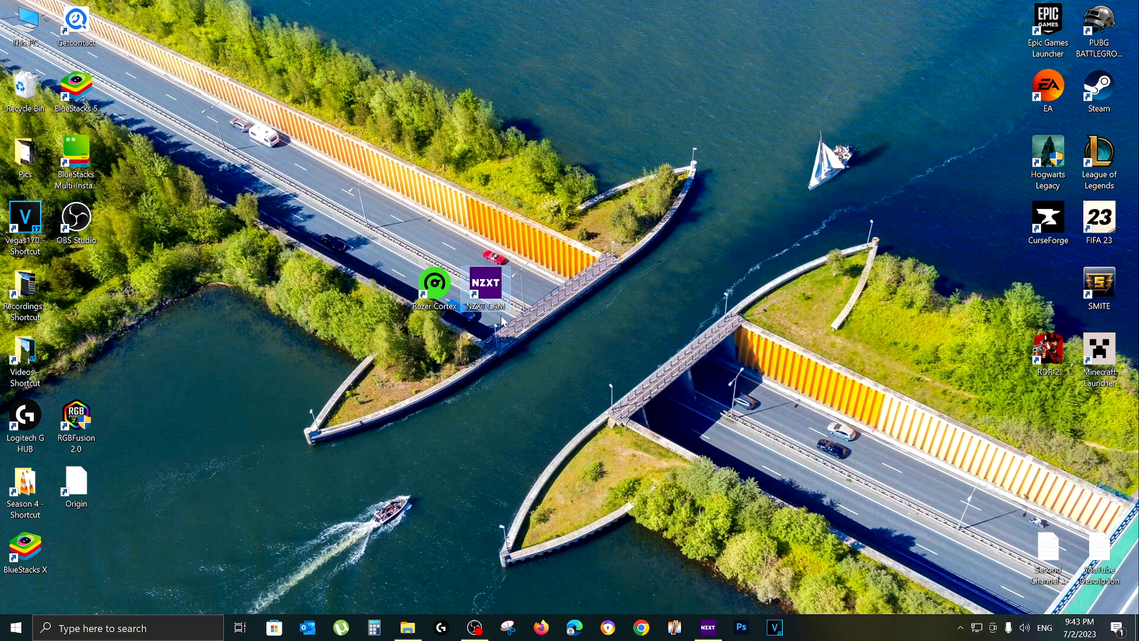
mouse_move(443, 328)
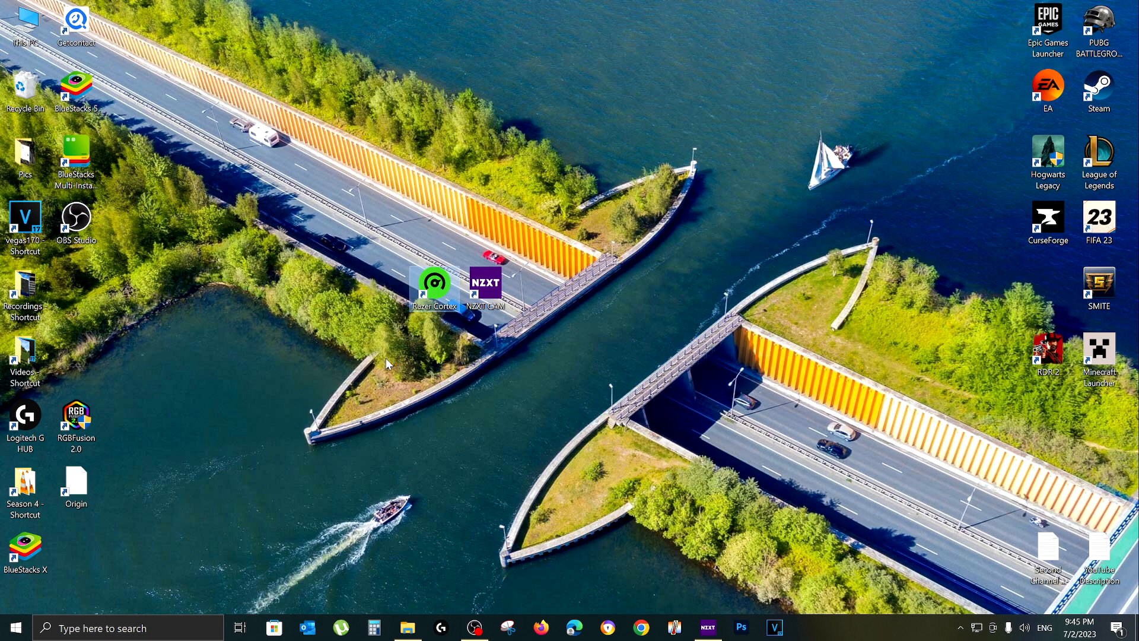
Launch Razer Cortex's Game Booster overview, then briefly check Windows Power Options via 'power' search
double_click(433, 282)
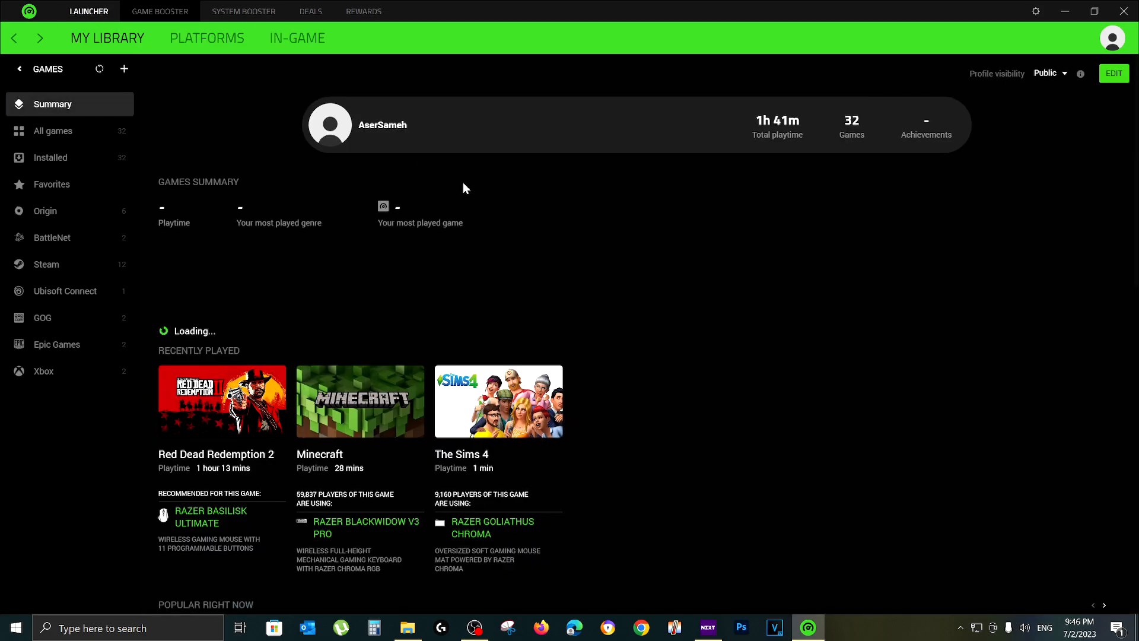
left_click(159, 10)
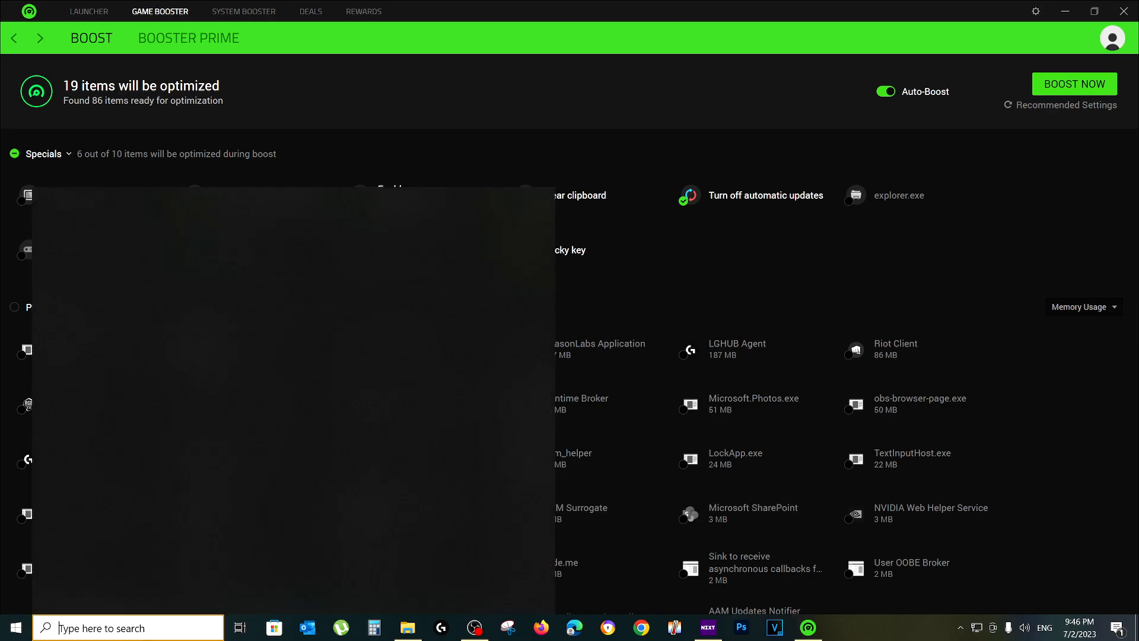
type("power")
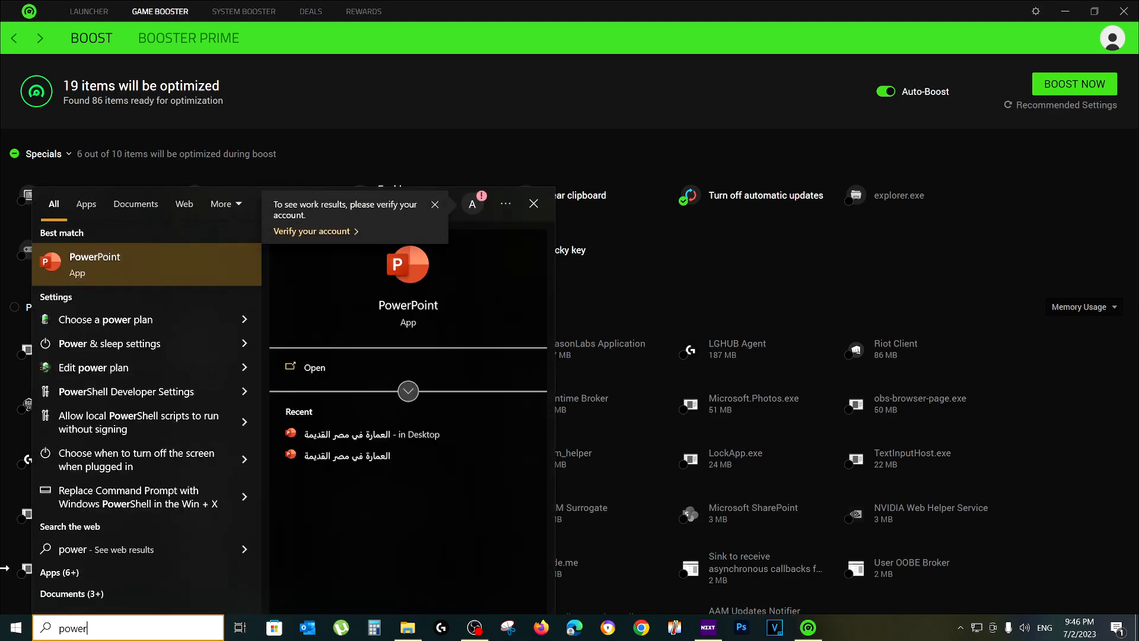
left_click(104, 320)
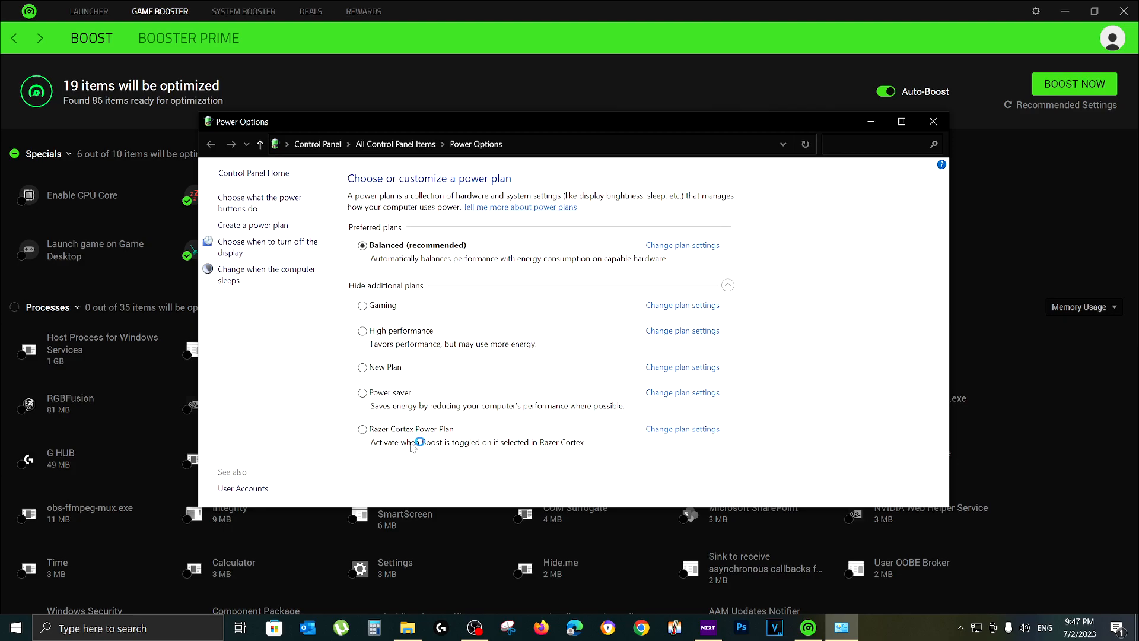
left_click(933, 121)
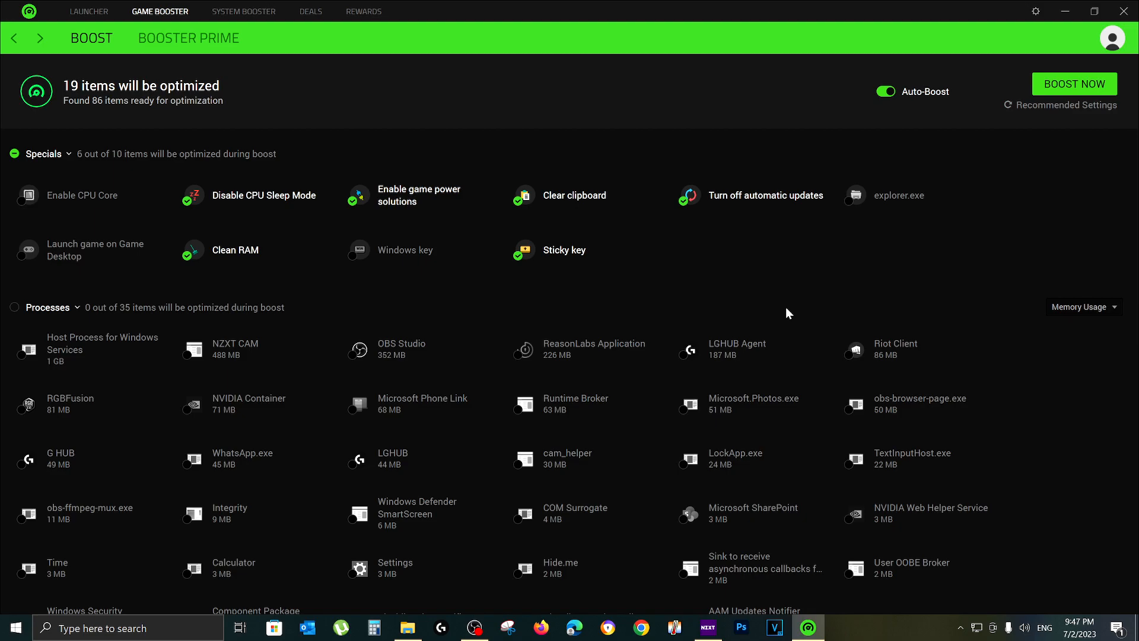
Browse Razer Cortex's System Booster clean, Speed Up and Defrag Games pages
left_click(243, 11)
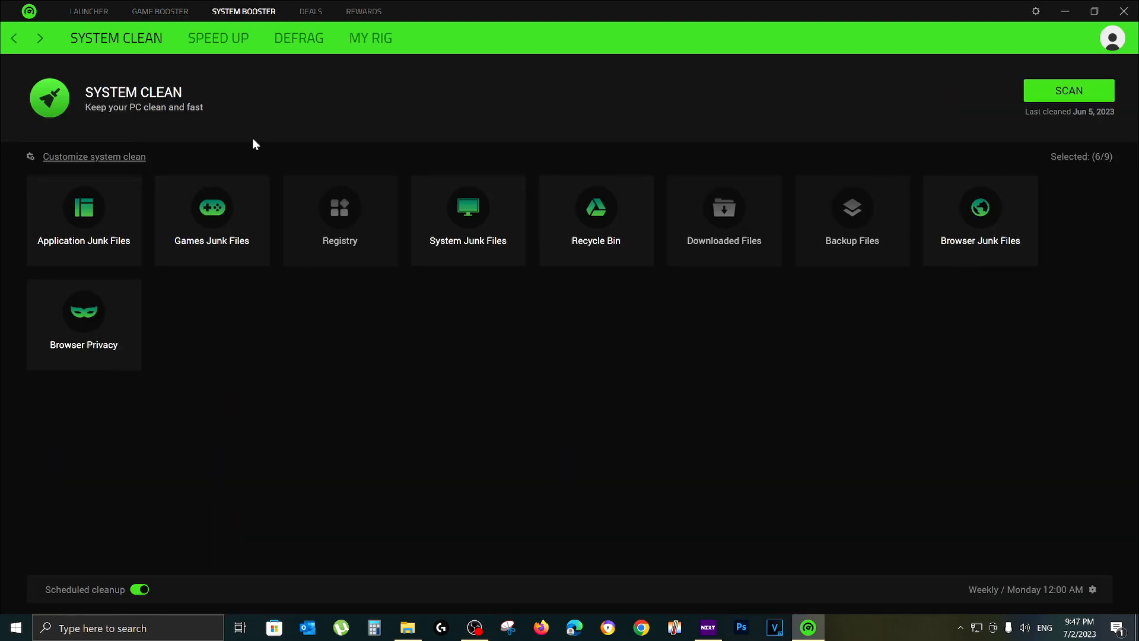
mouse_move(806, 97)
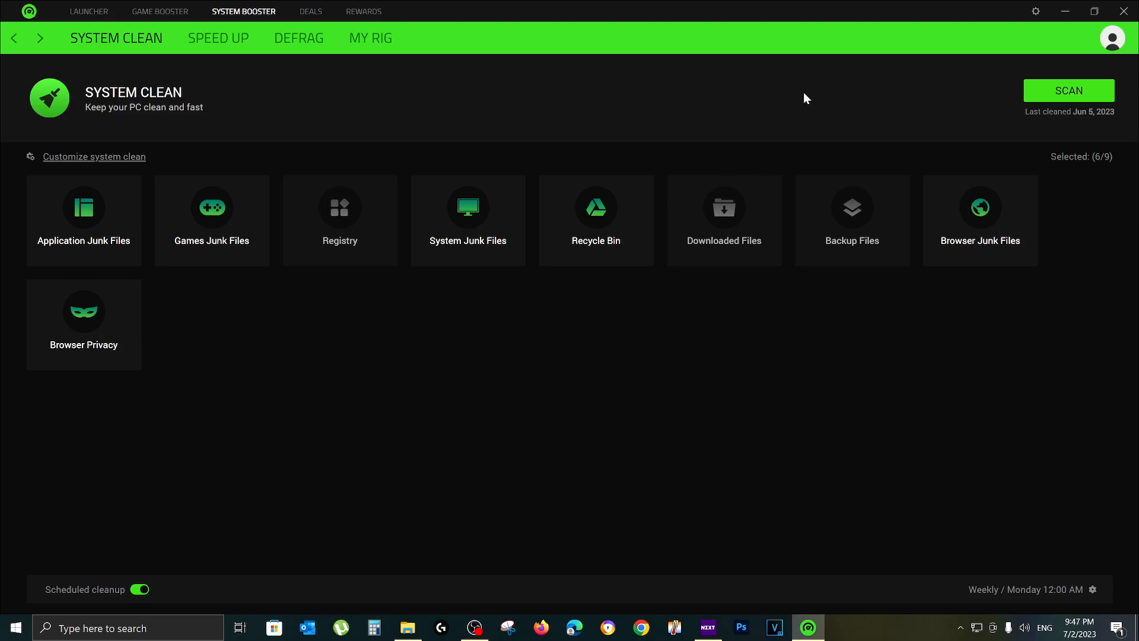
left_click(218, 38)
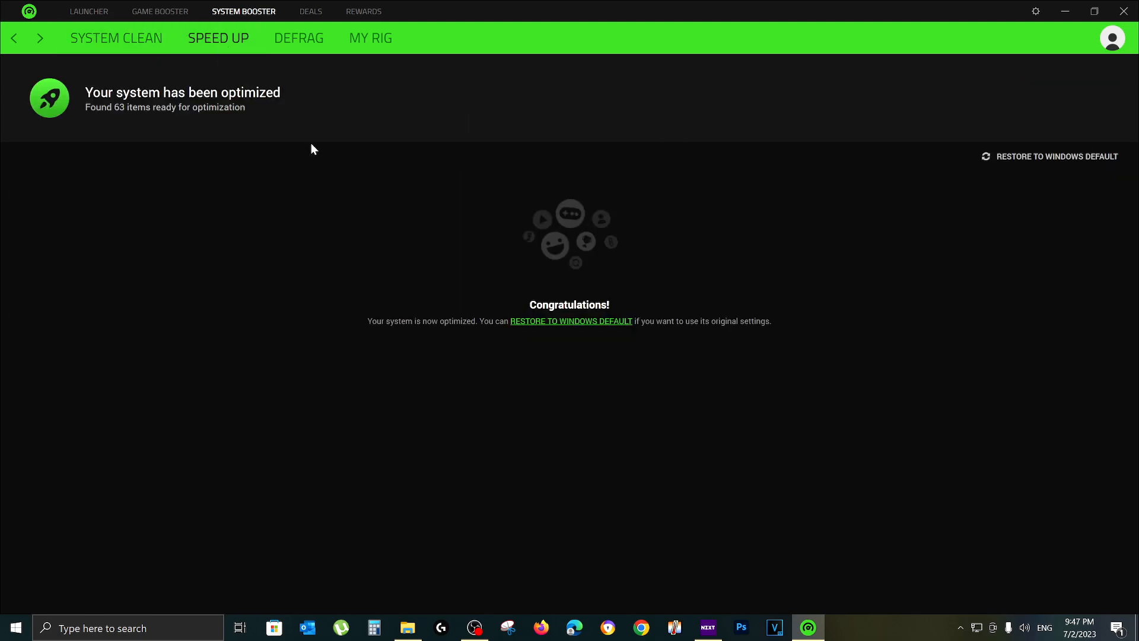
left_click(298, 37)
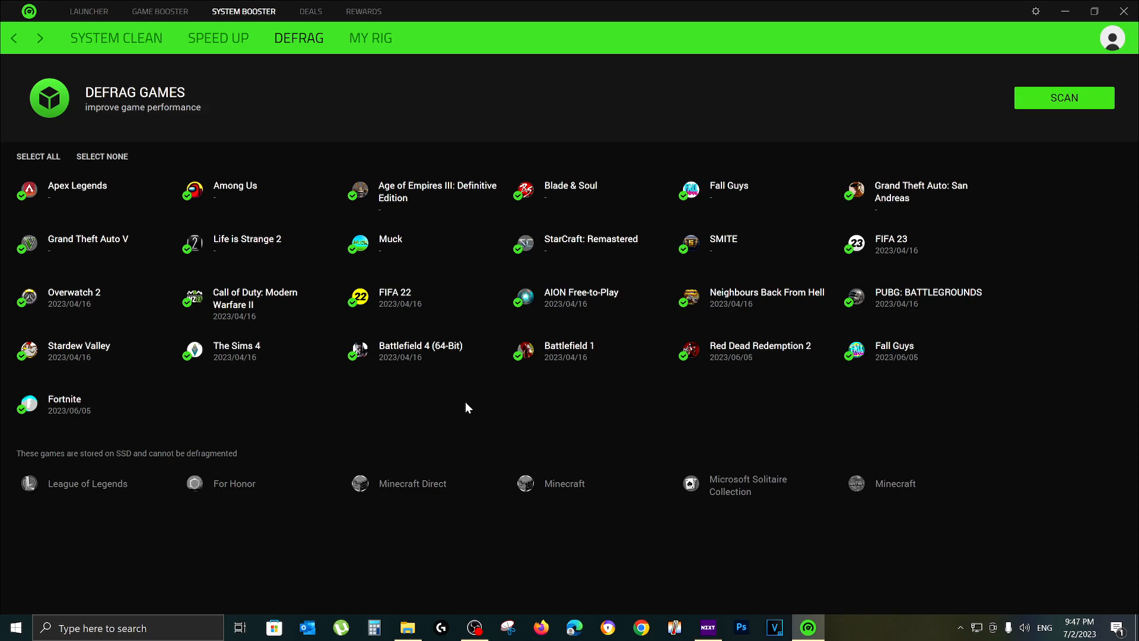
mouse_move(486, 124)
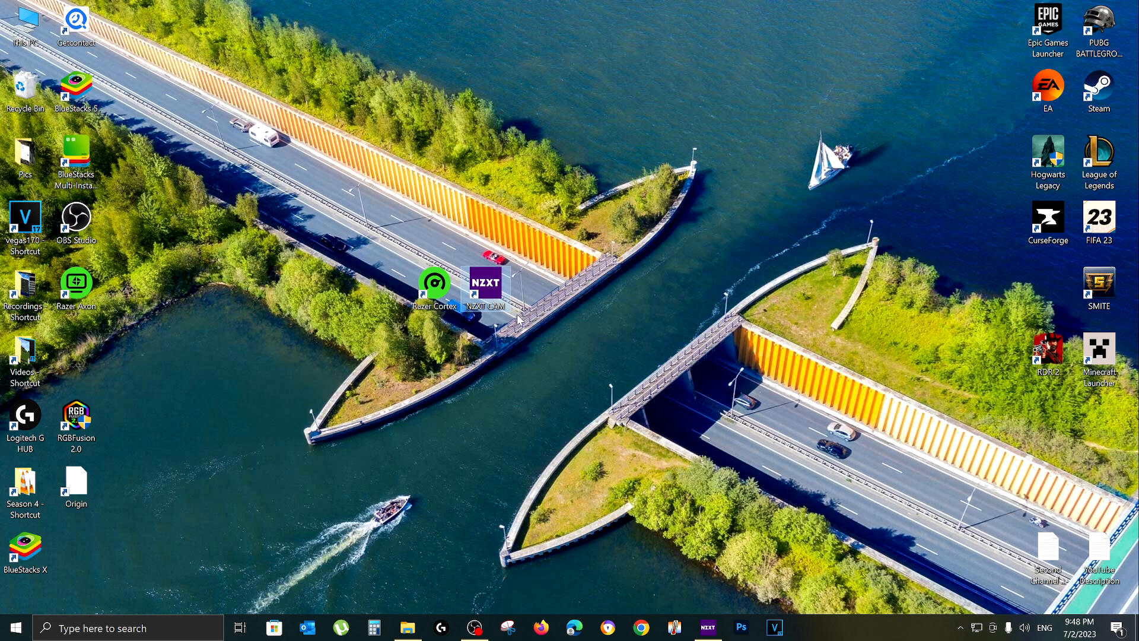
double_click(485, 282)
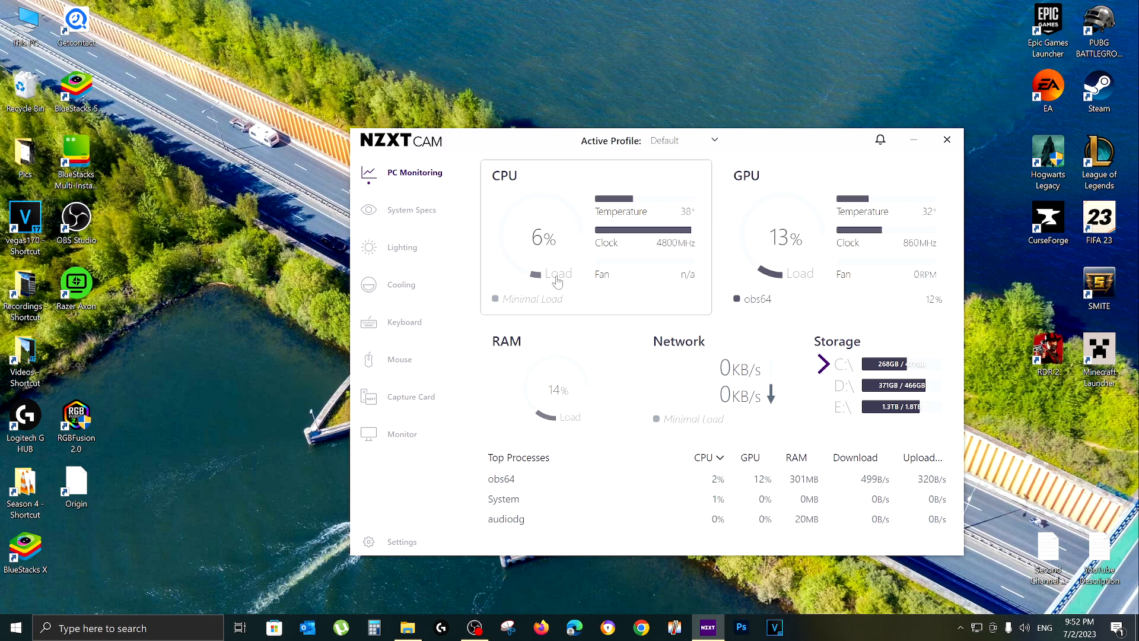
left_click(947, 139)
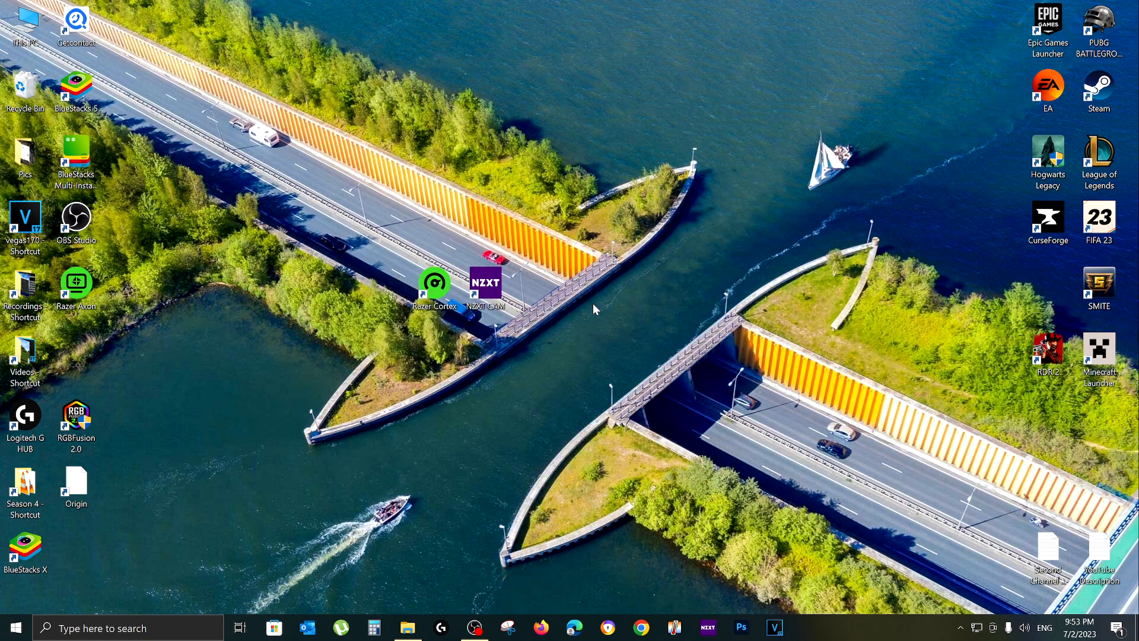
mouse_move(998, 356)
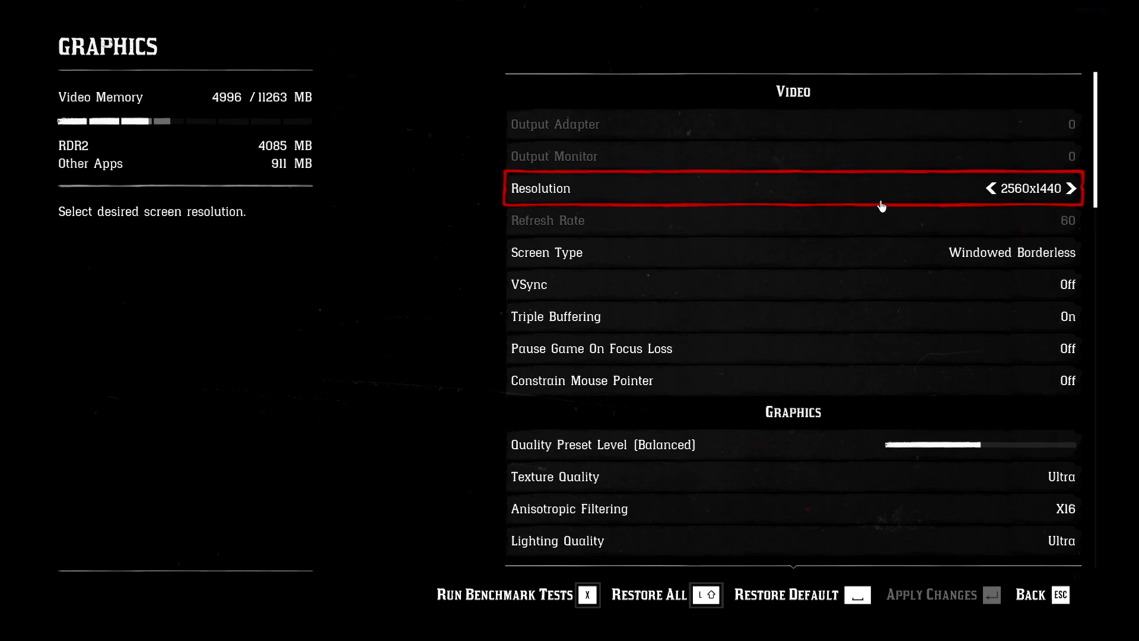
mouse_move(877, 204)
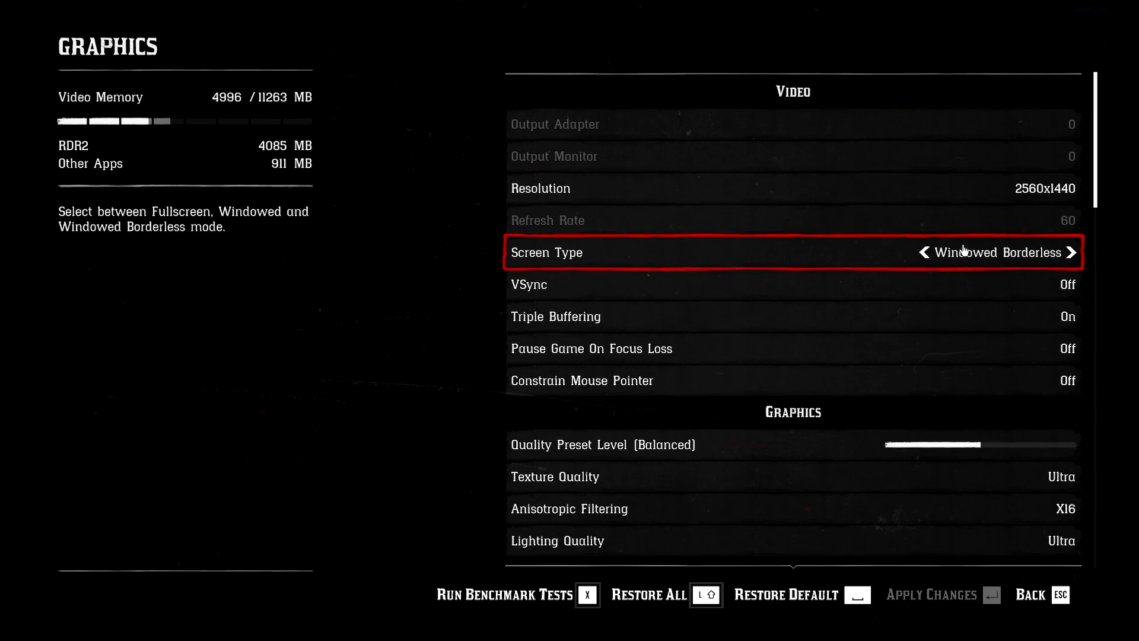
Cycle Screen Type through Fullscreen and Windowed, ending on Windowed Borderless at 2560x1440
left_click(1073, 252)
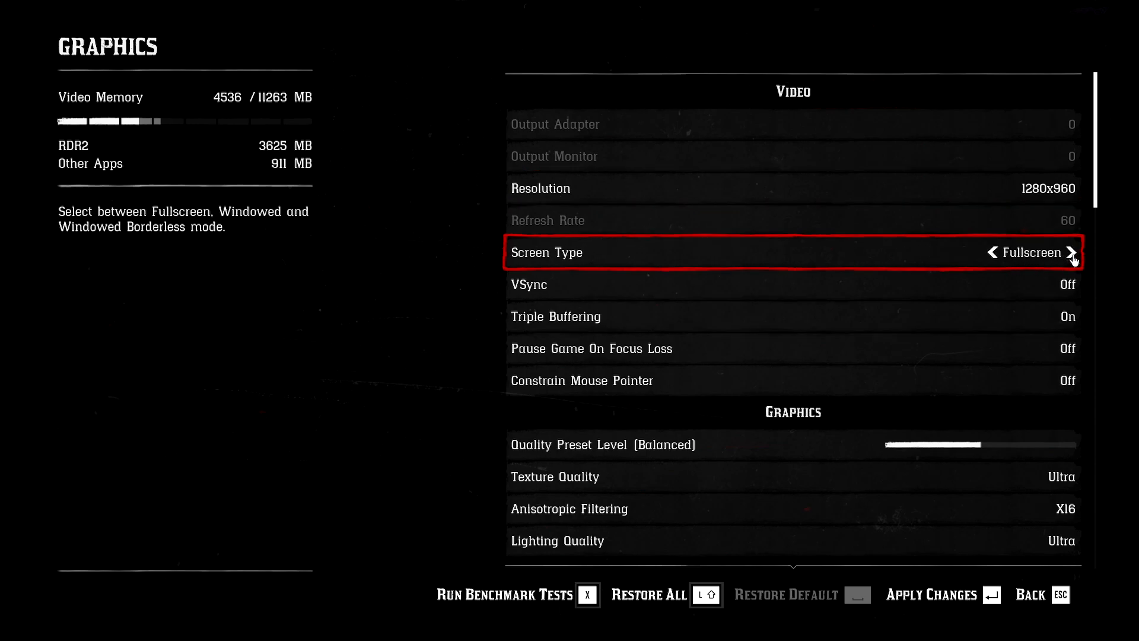
left_click(1070, 252)
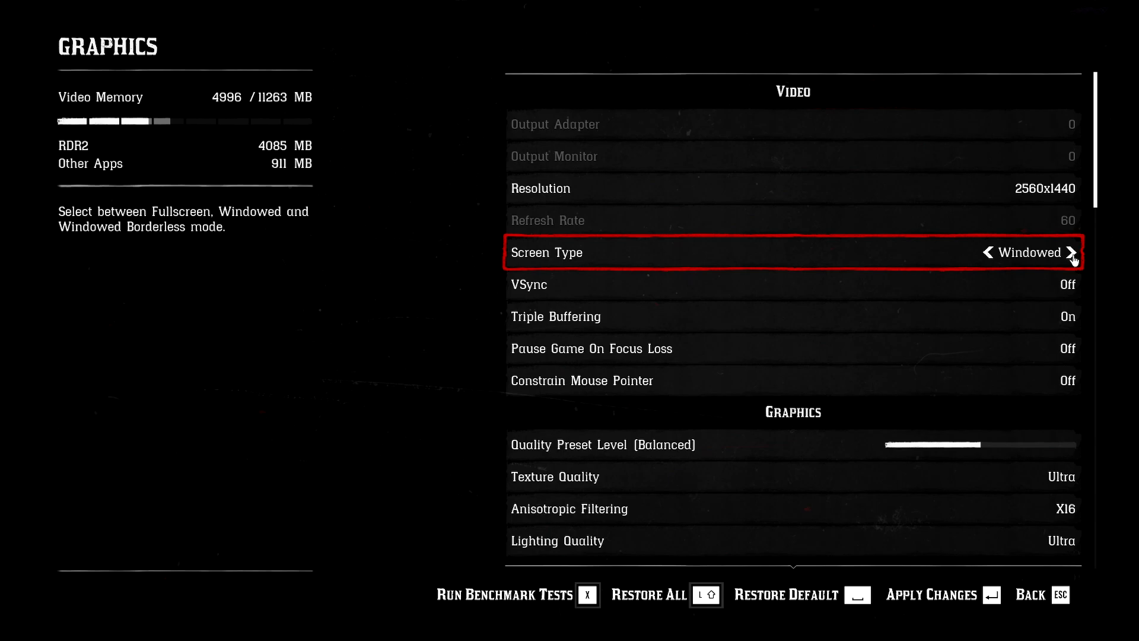
left_click(1074, 252)
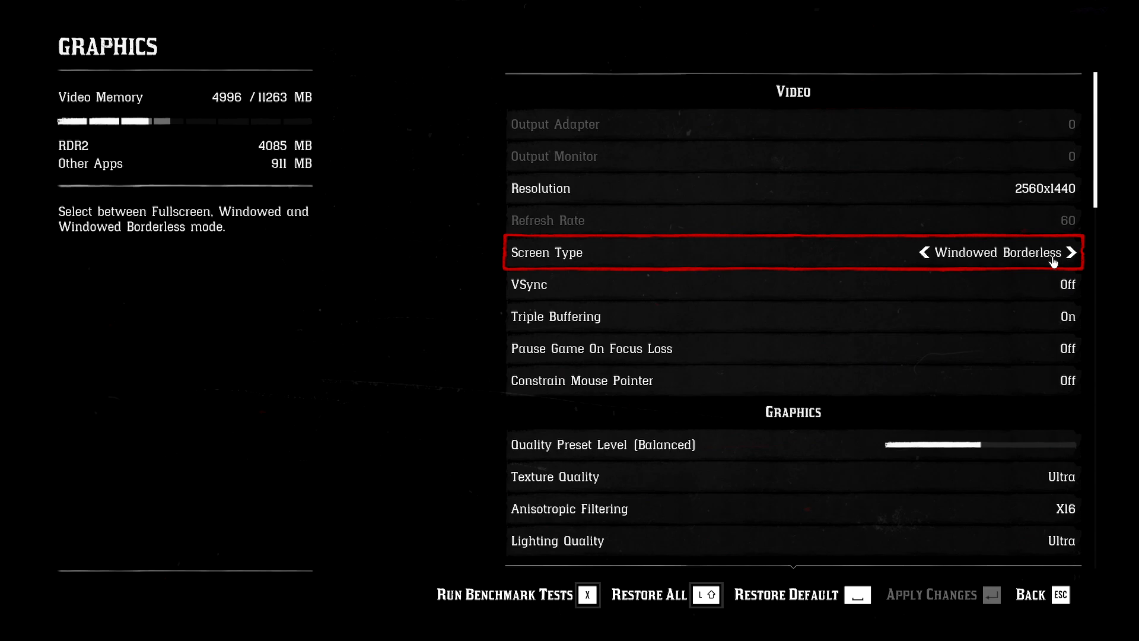
left_click(1072, 252)
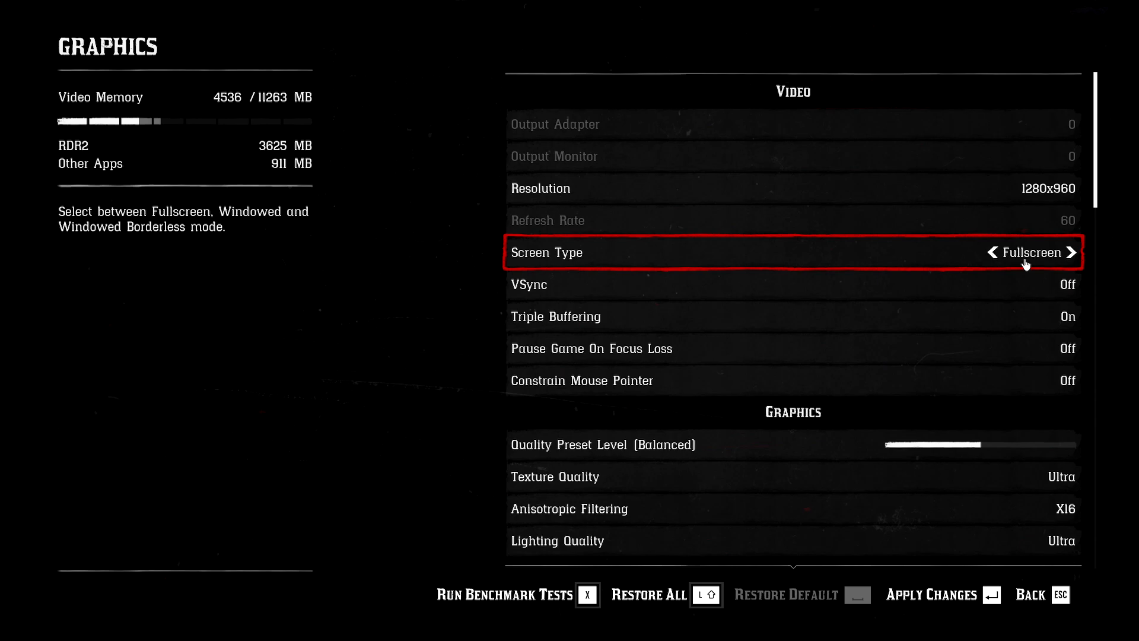
mouse_move(1001, 257)
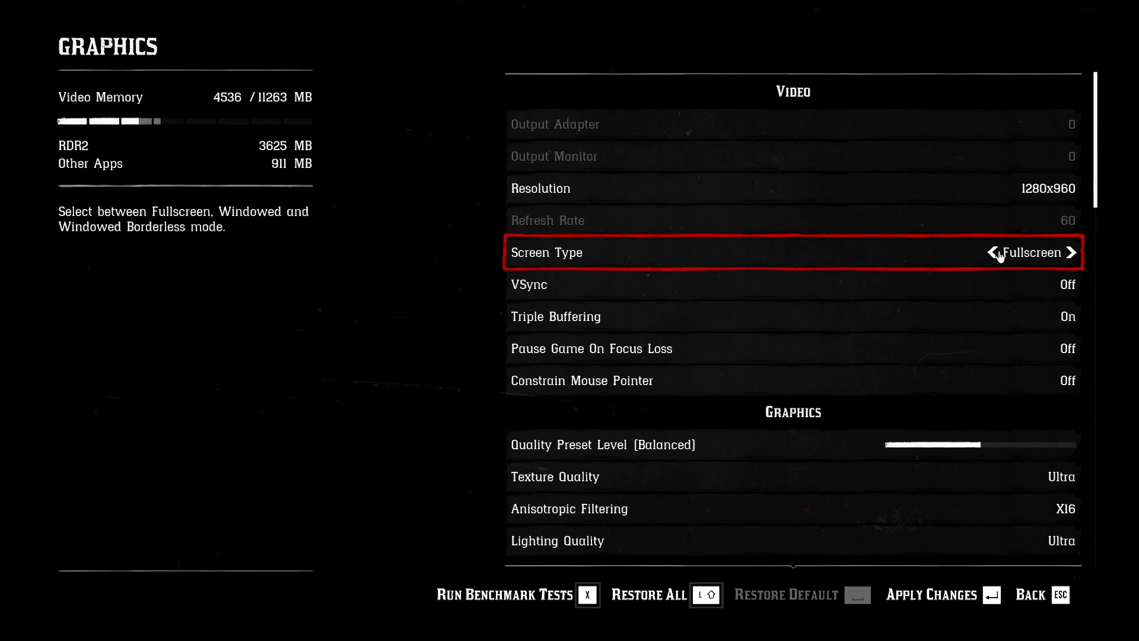
left_click(1074, 252)
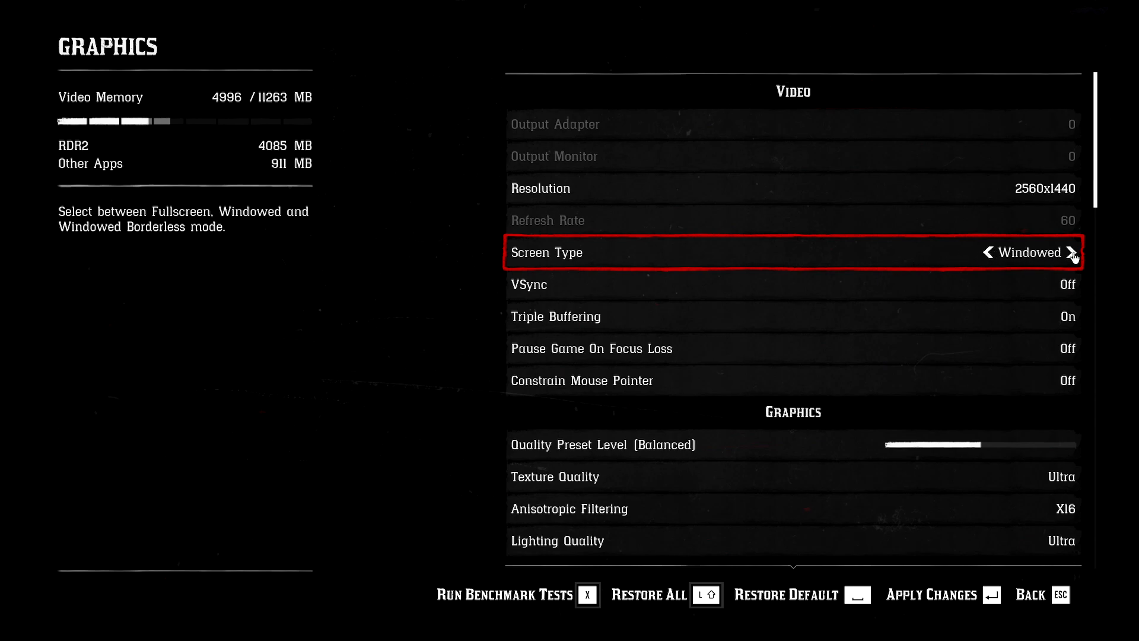
left_click(1072, 253)
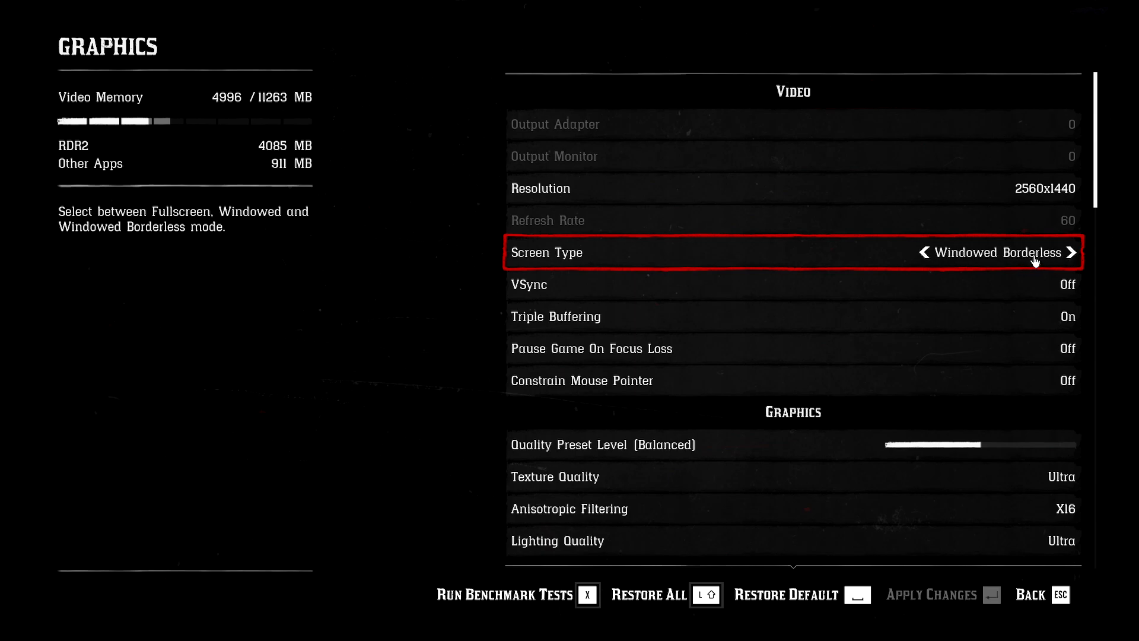
mouse_move(623, 263)
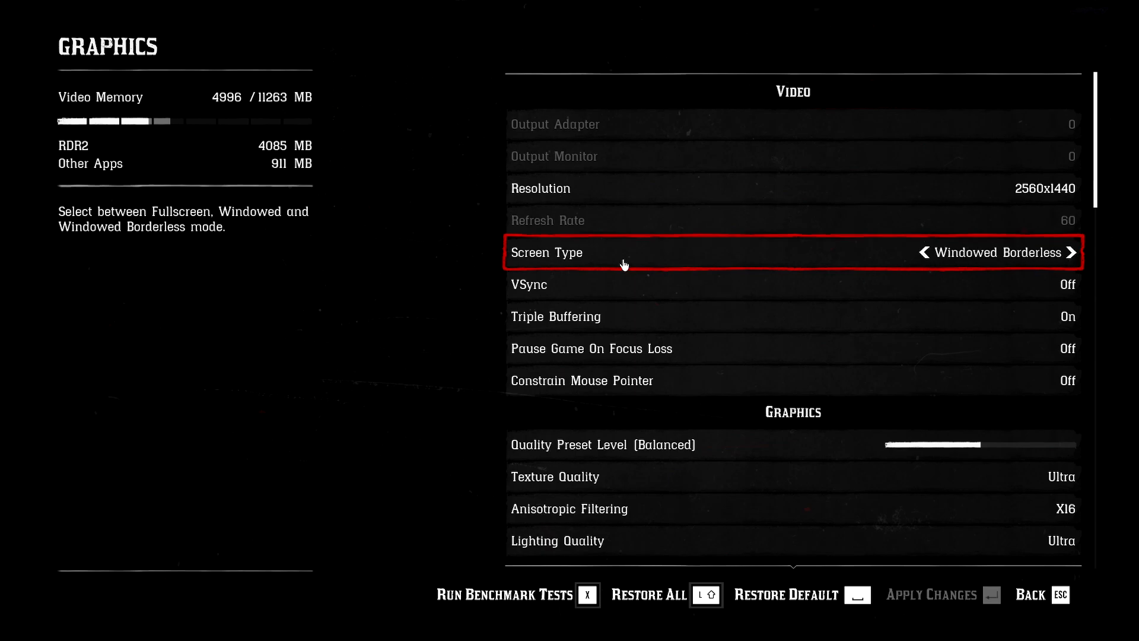
mouse_move(452, 221)
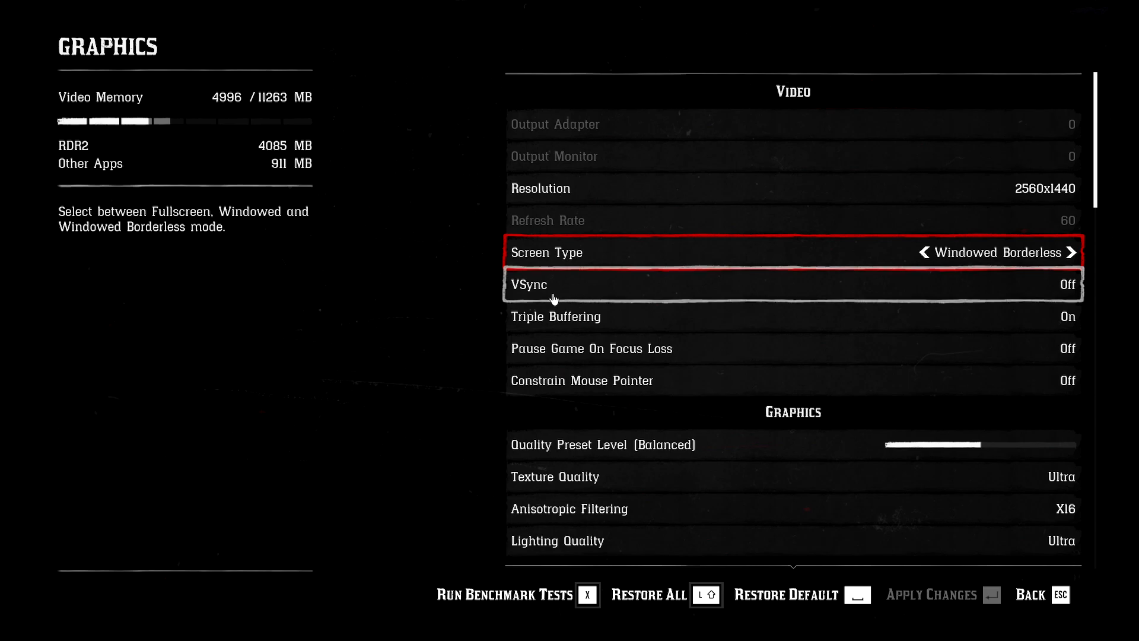
left_click(793, 284)
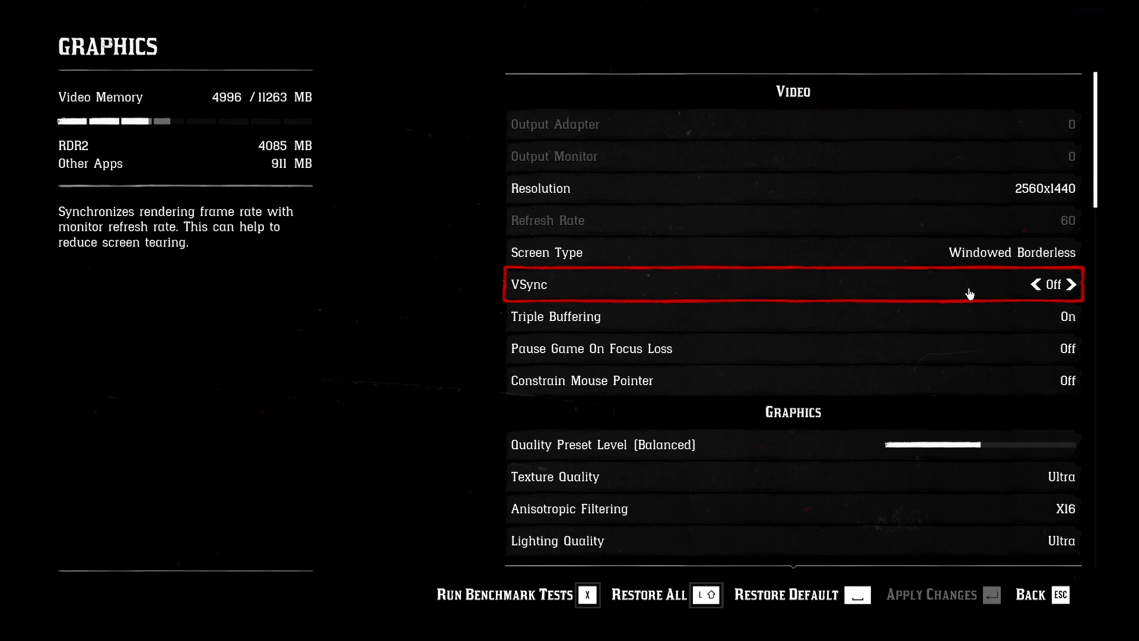
mouse_move(242, 386)
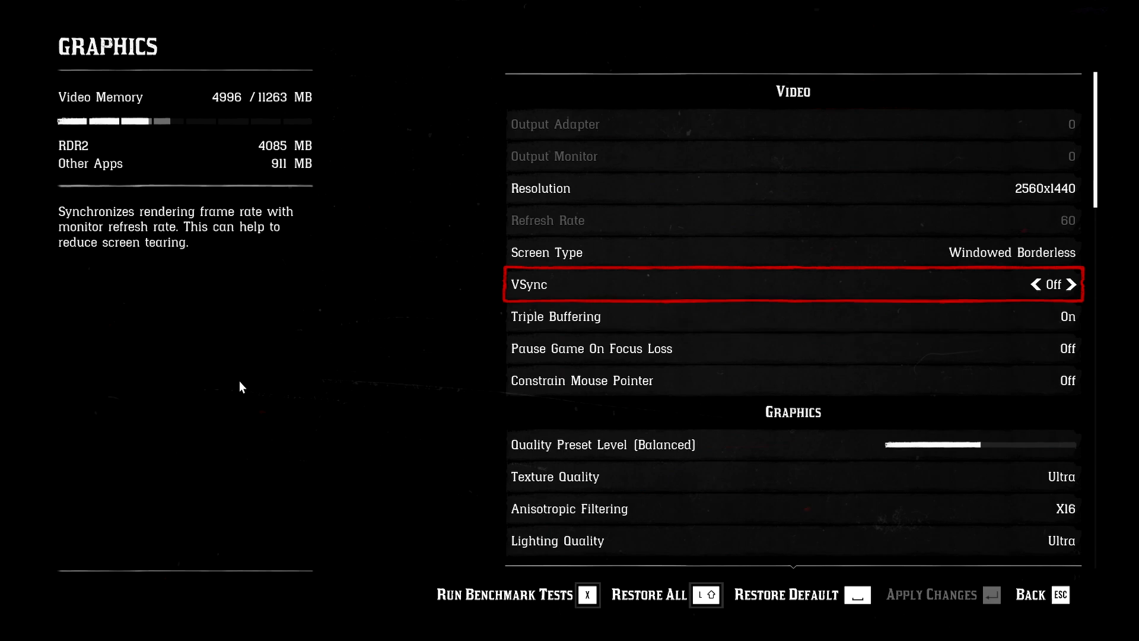
mouse_move(657, 296)
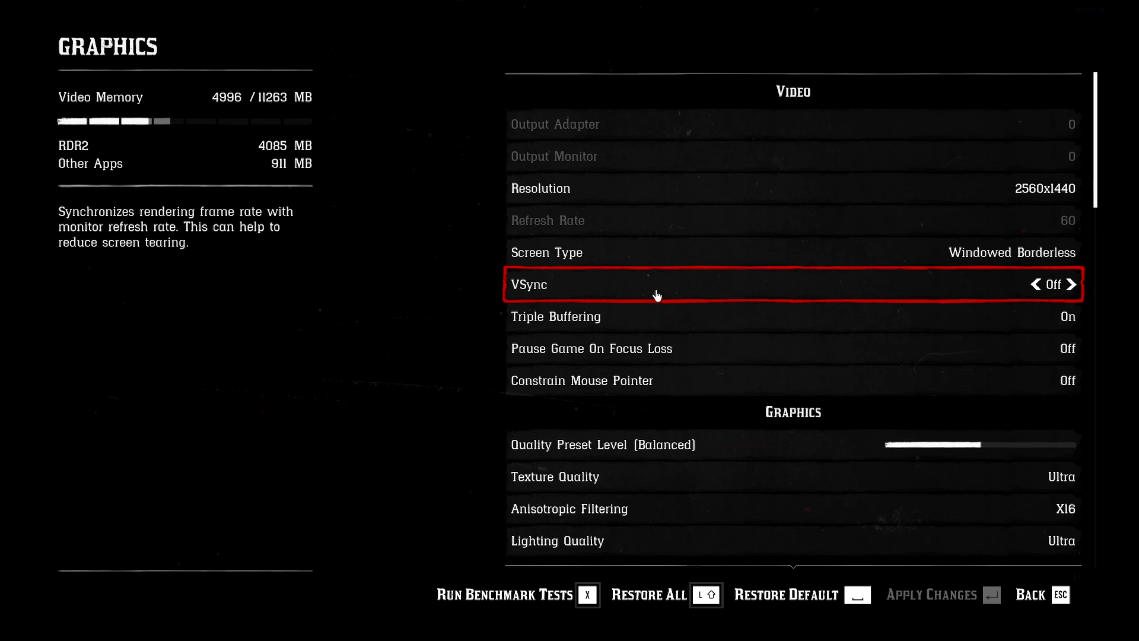
mouse_move(351, 323)
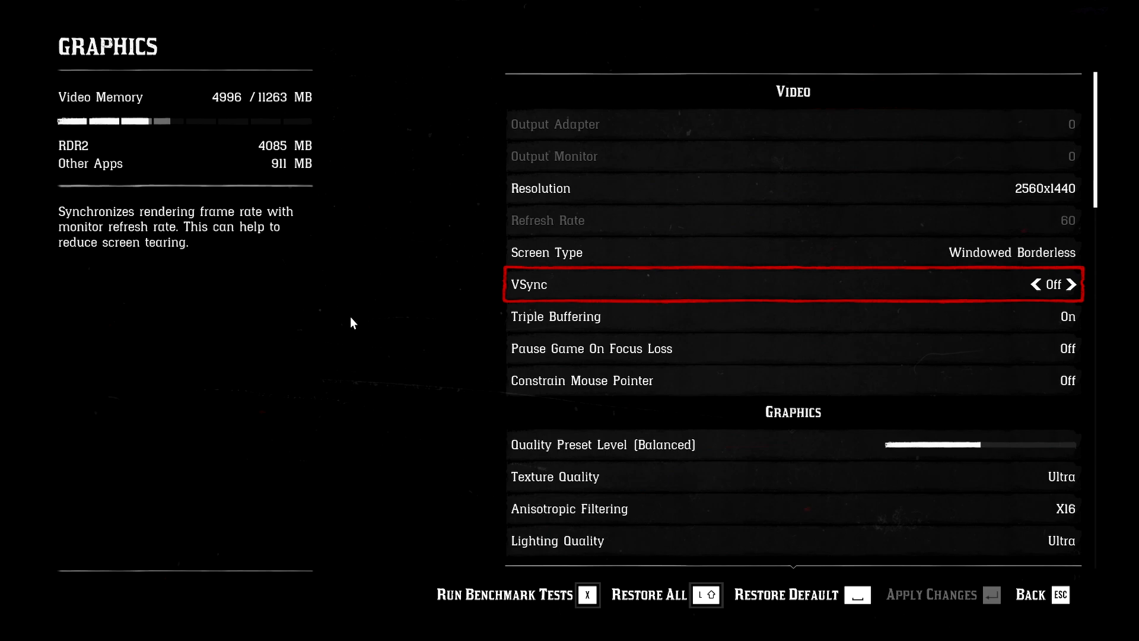
mouse_move(698, 281)
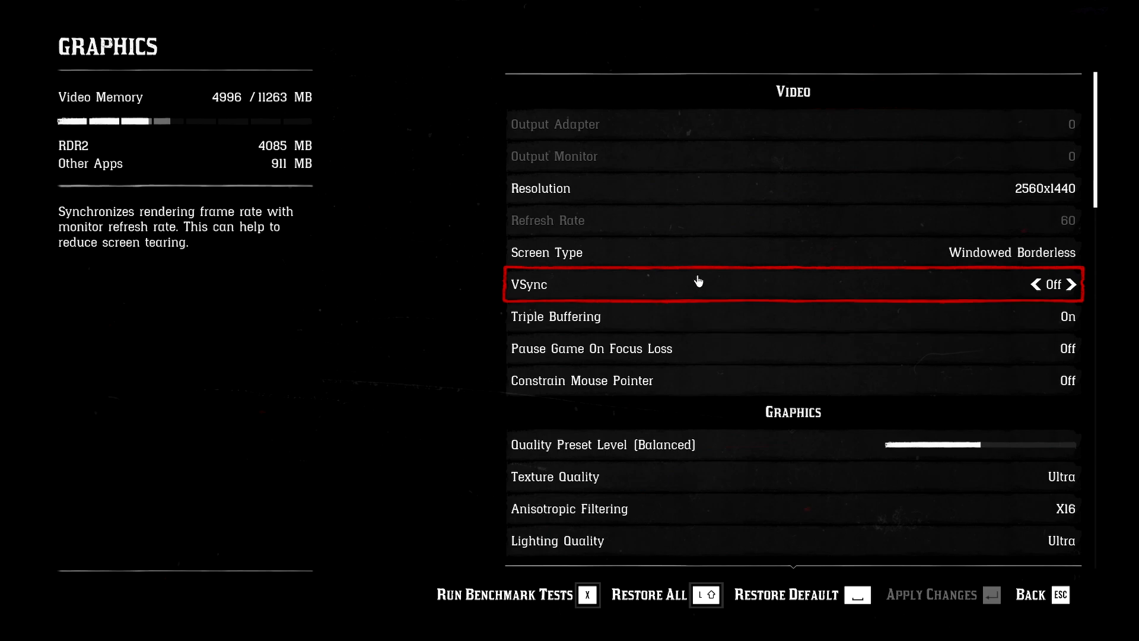
mouse_move(682, 288)
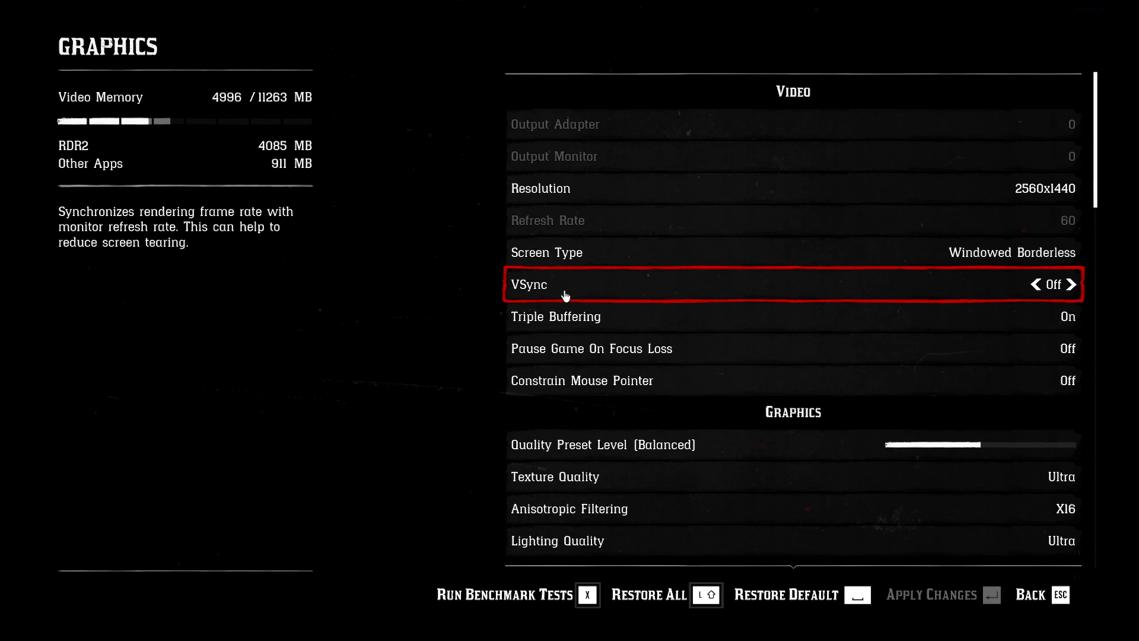
Cycle Texture Quality through Ultra and Low, settling on High
scroll("down", 3)
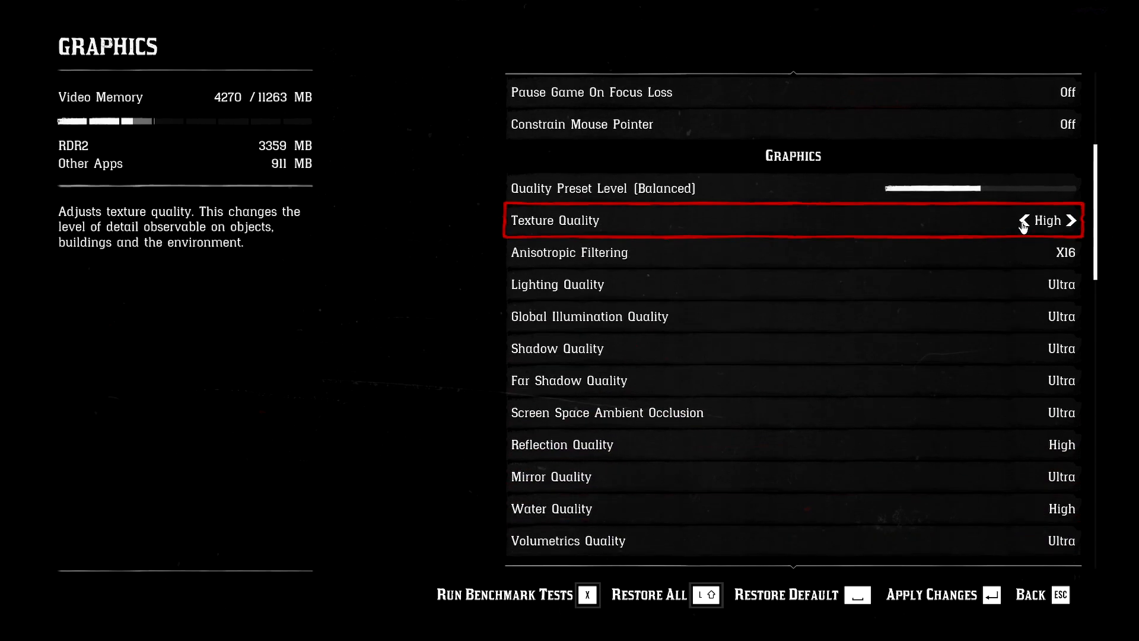
mouse_move(969, 256)
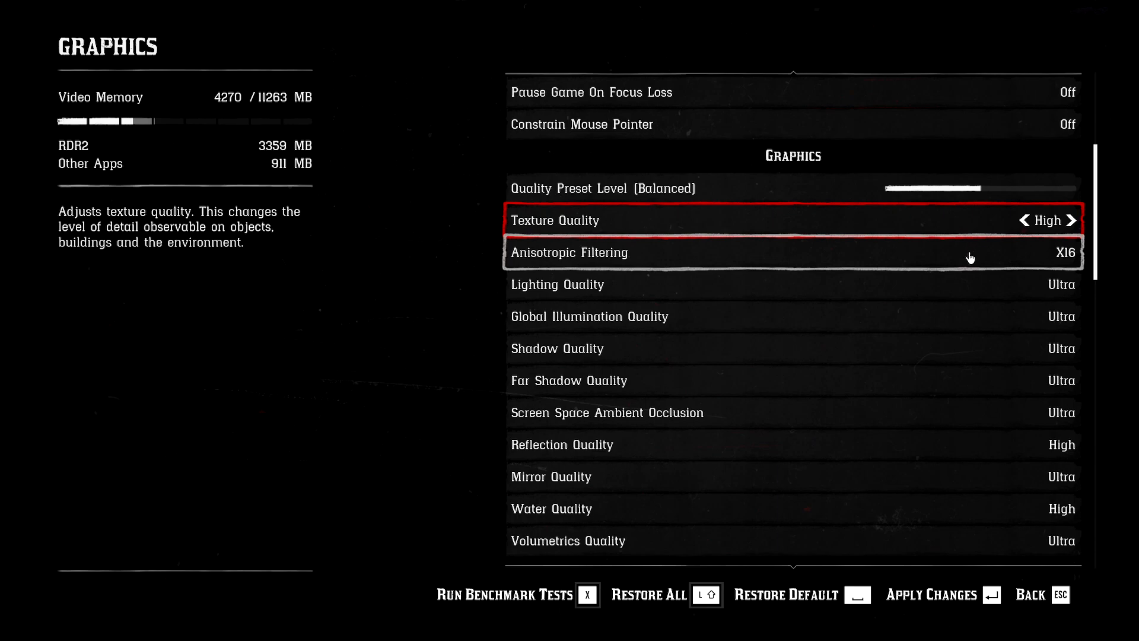
left_click(1069, 220)
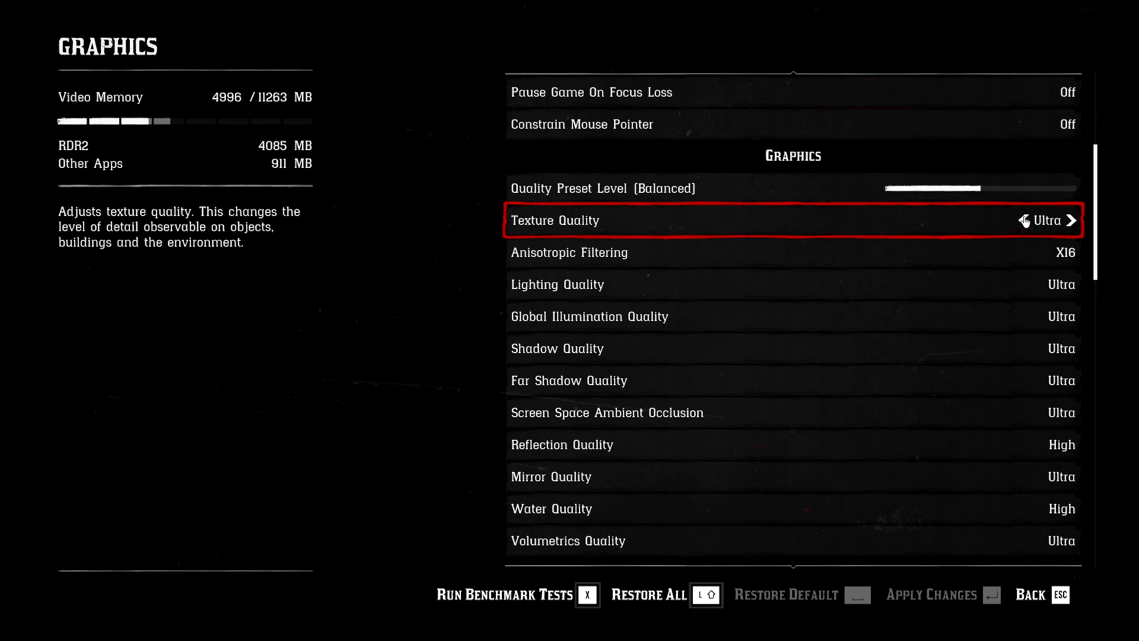
left_click(1023, 220)
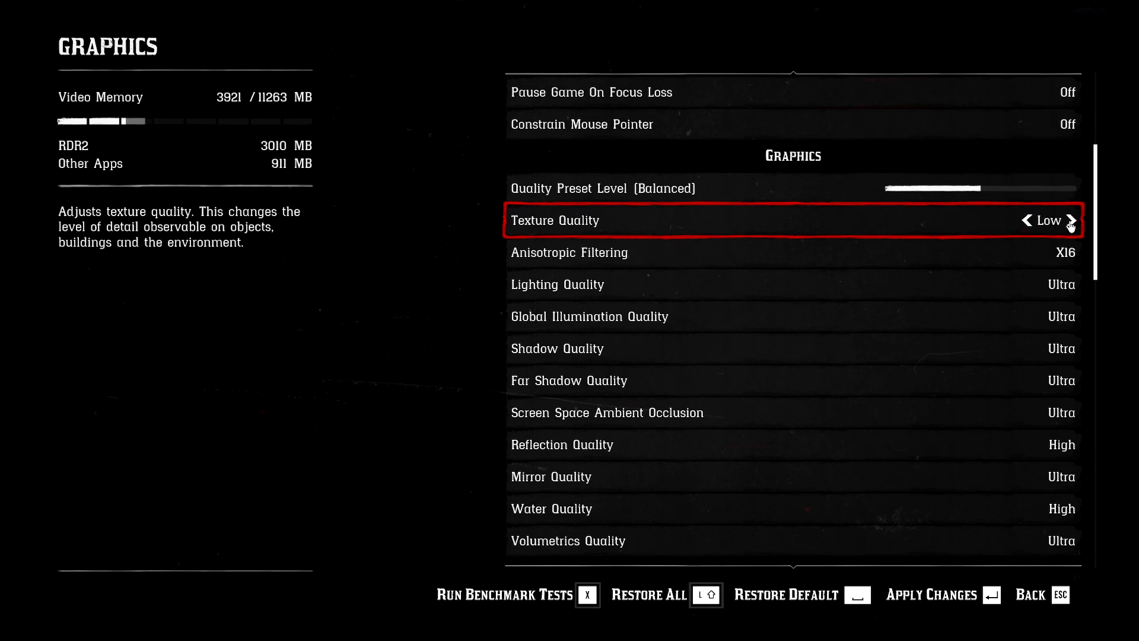
left_click(1069, 220)
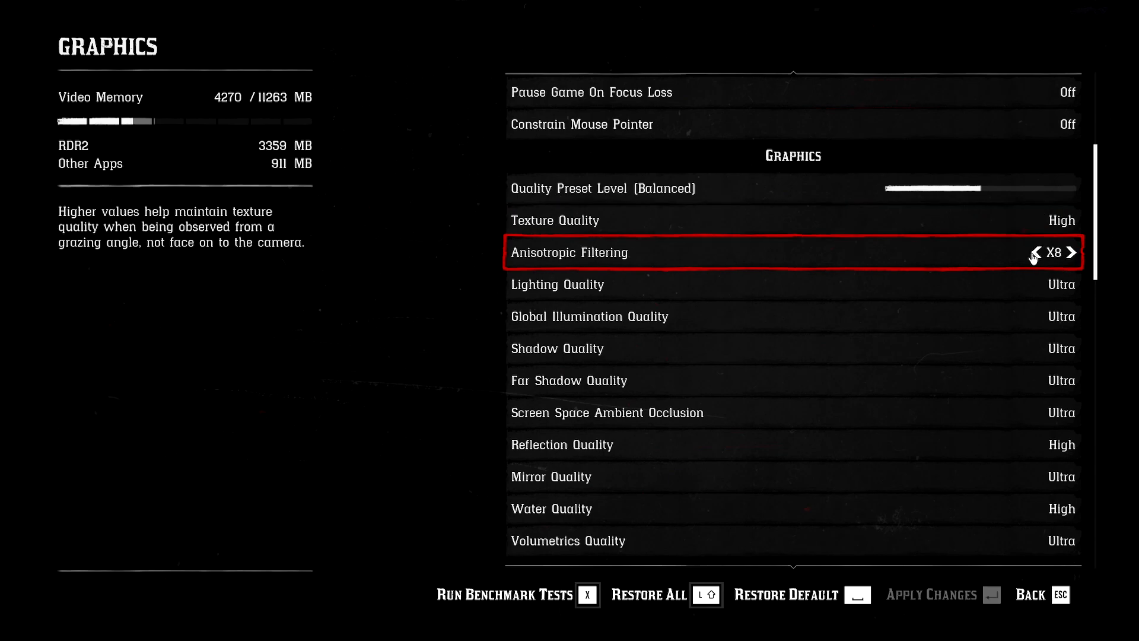
Cycle Anisotropic Filtering through X2, X4 and Off, landing back on X16
left_click(1036, 252)
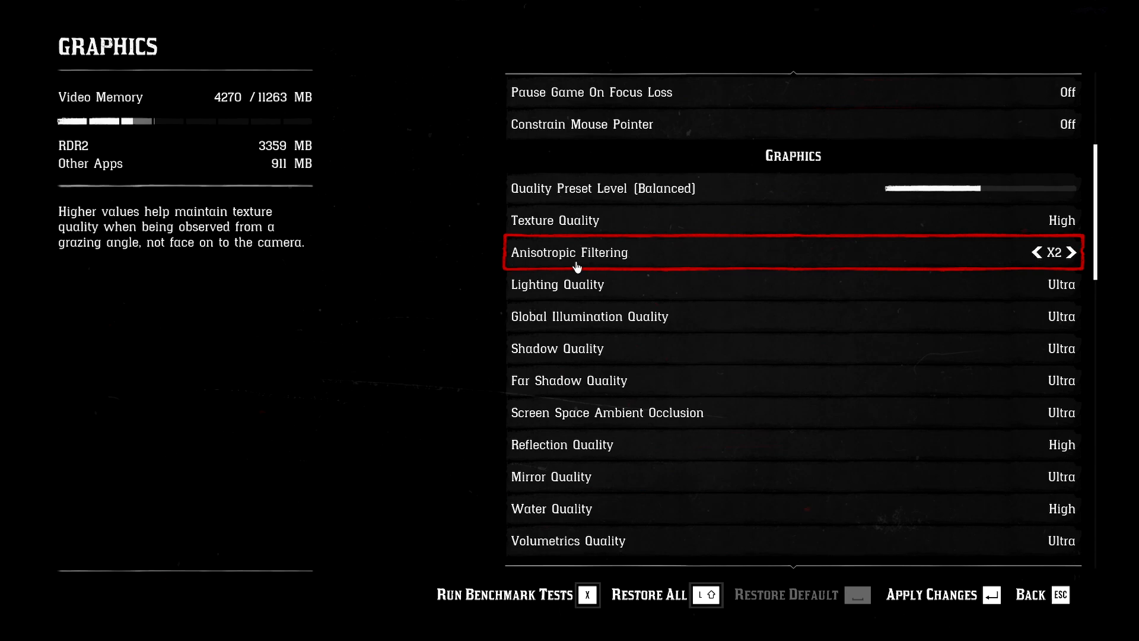
mouse_move(1070, 254)
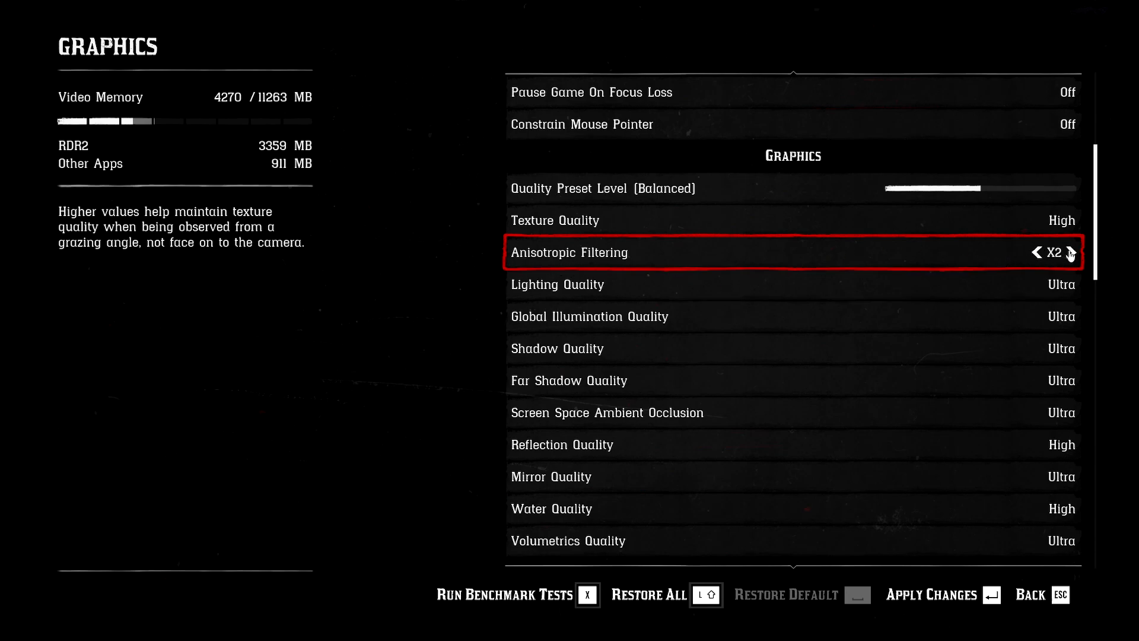
left_click(1071, 252)
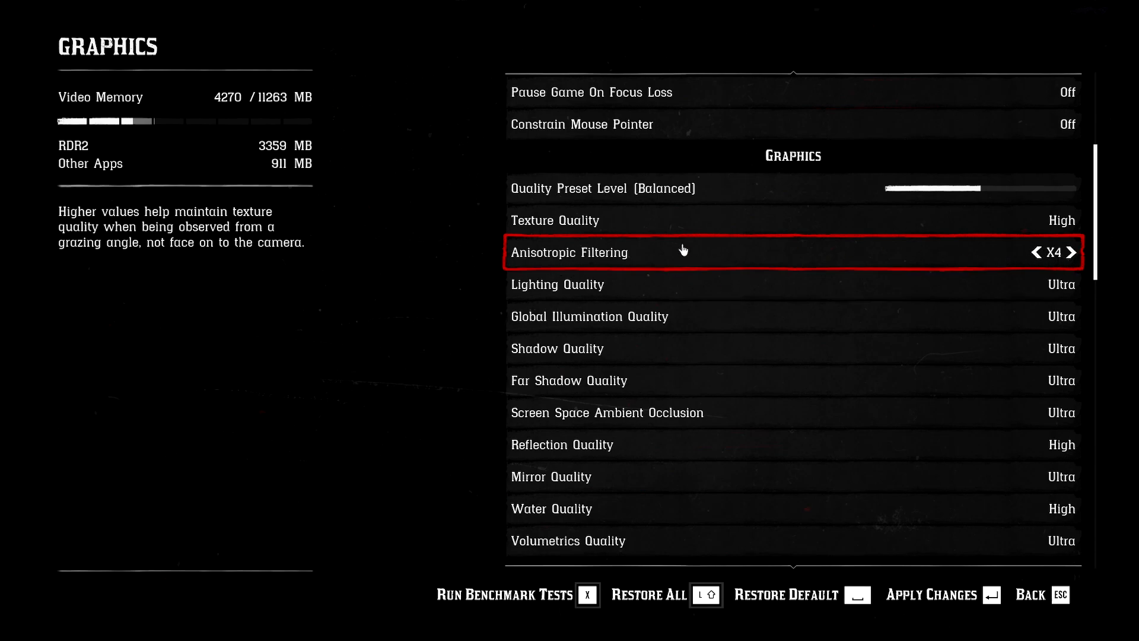
mouse_move(541, 258)
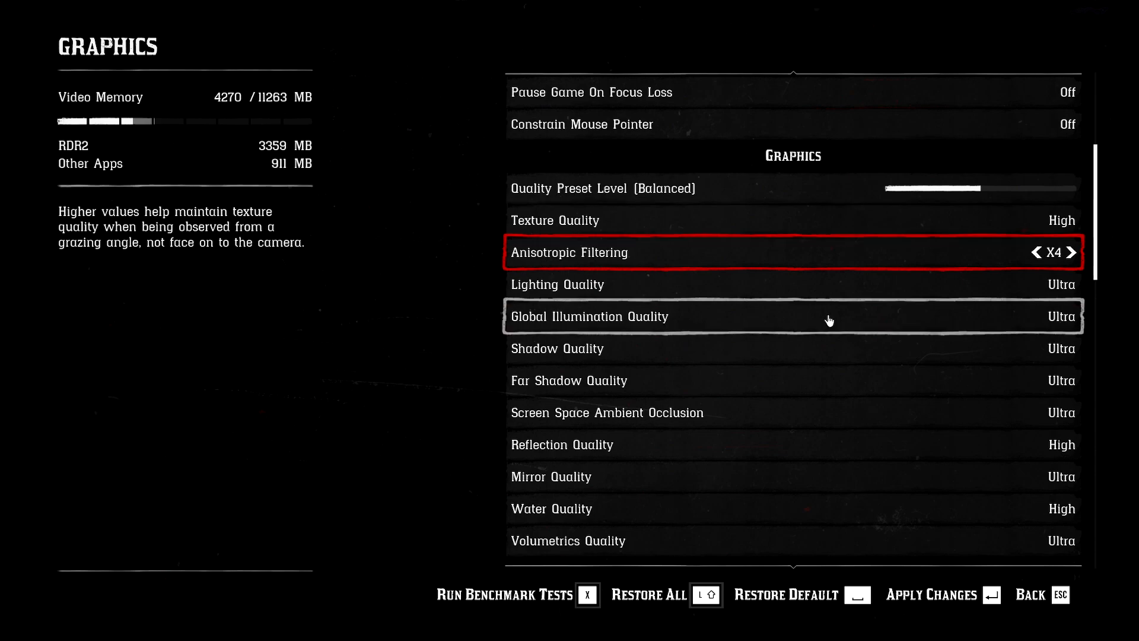
left_click(1035, 252)
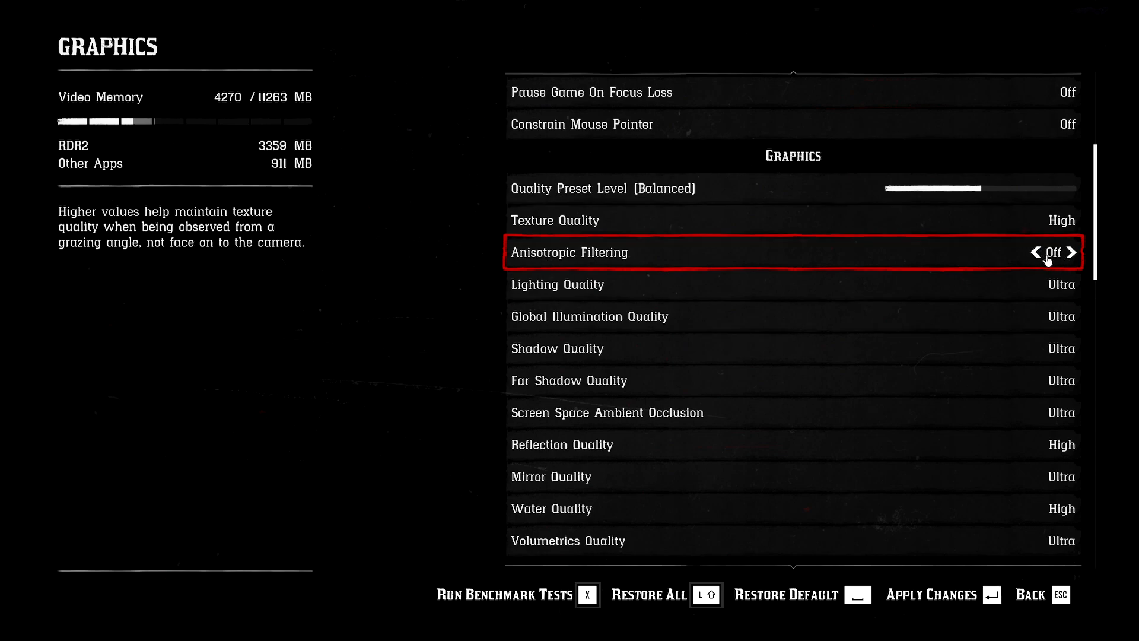
left_click(1070, 252)
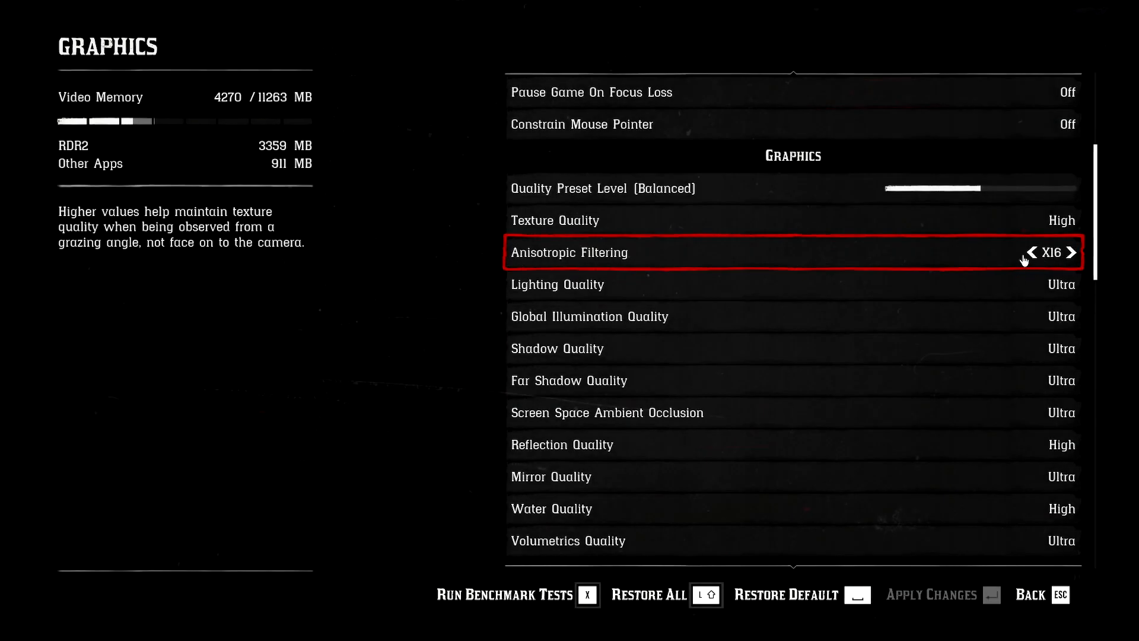
Preview the gameplay visuals, then return to Graphics with Anisotropic Off and preset Custom
key("Escape")
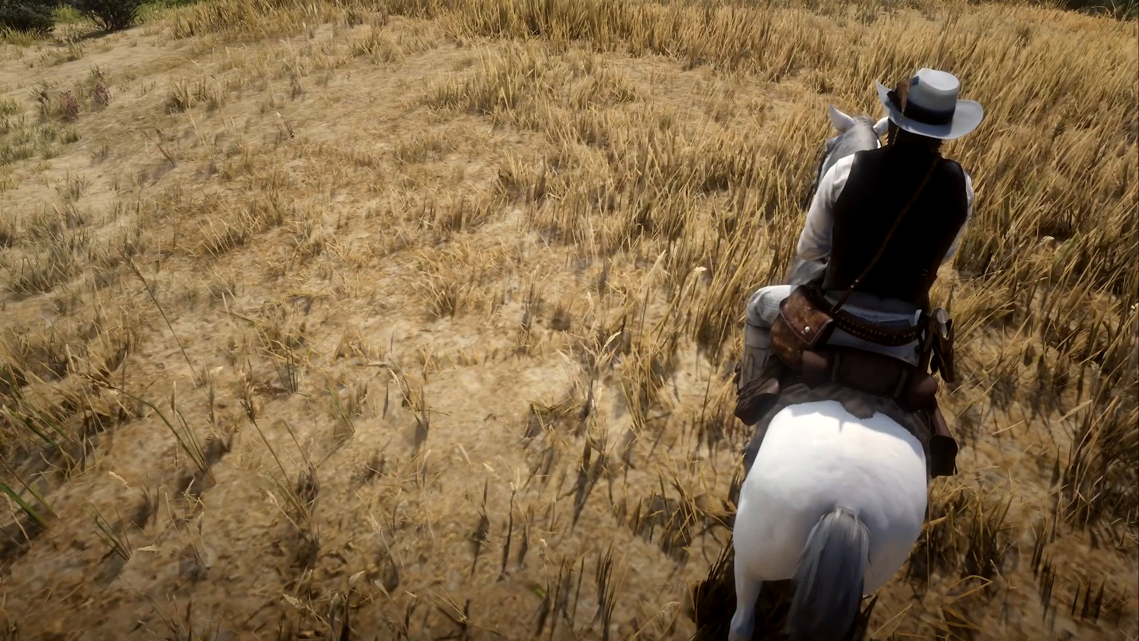
key("w")
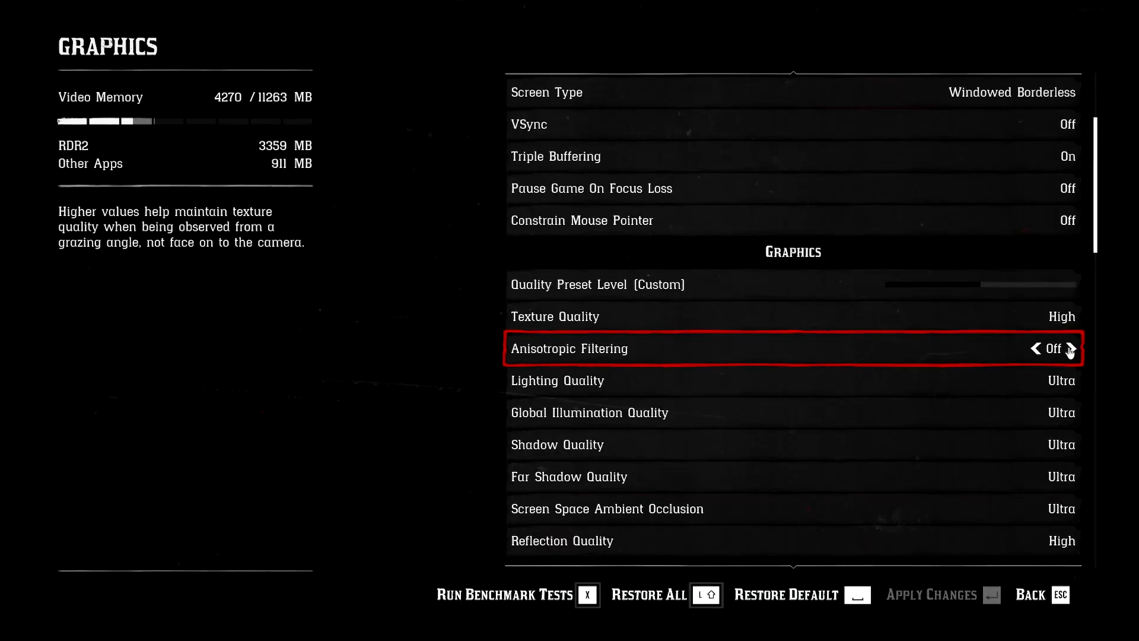
Raise Anisotropic Filtering from Off to X4
left_click(1069, 348)
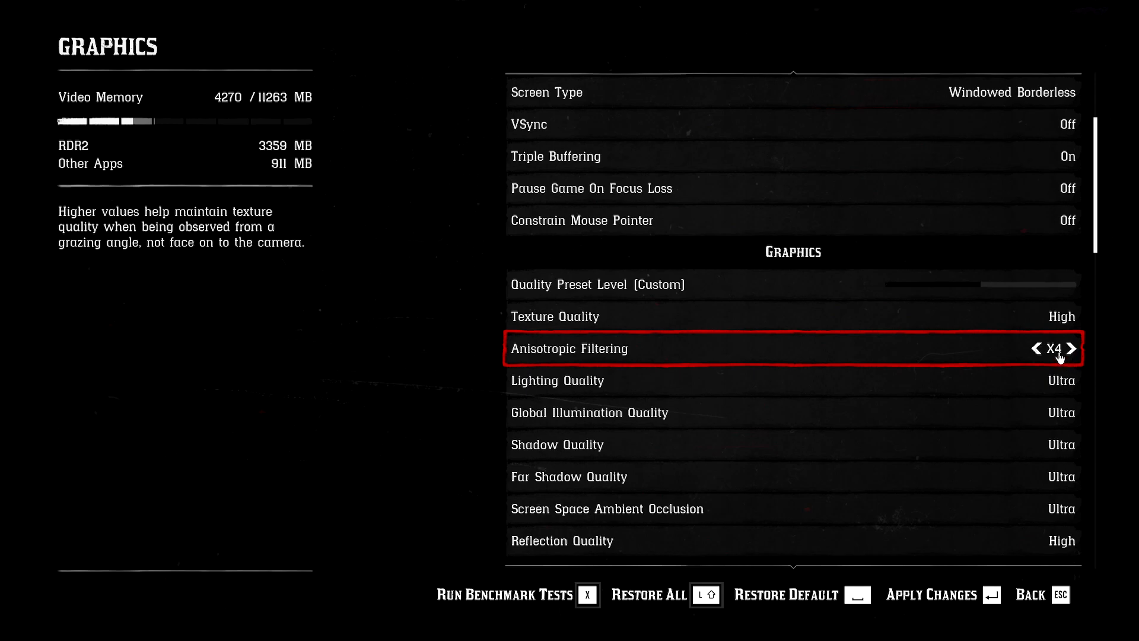
mouse_move(1012, 363)
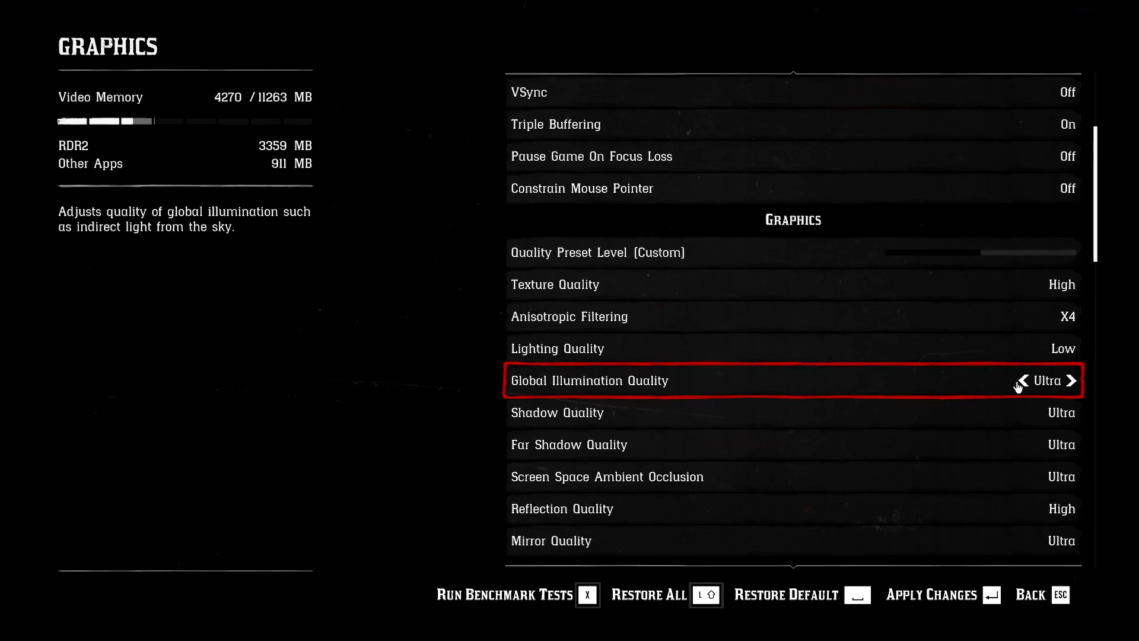
Set Global Illumination to Medium, Shadow Quality to High and Far Shadow Quality to Low
left_click(1020, 380)
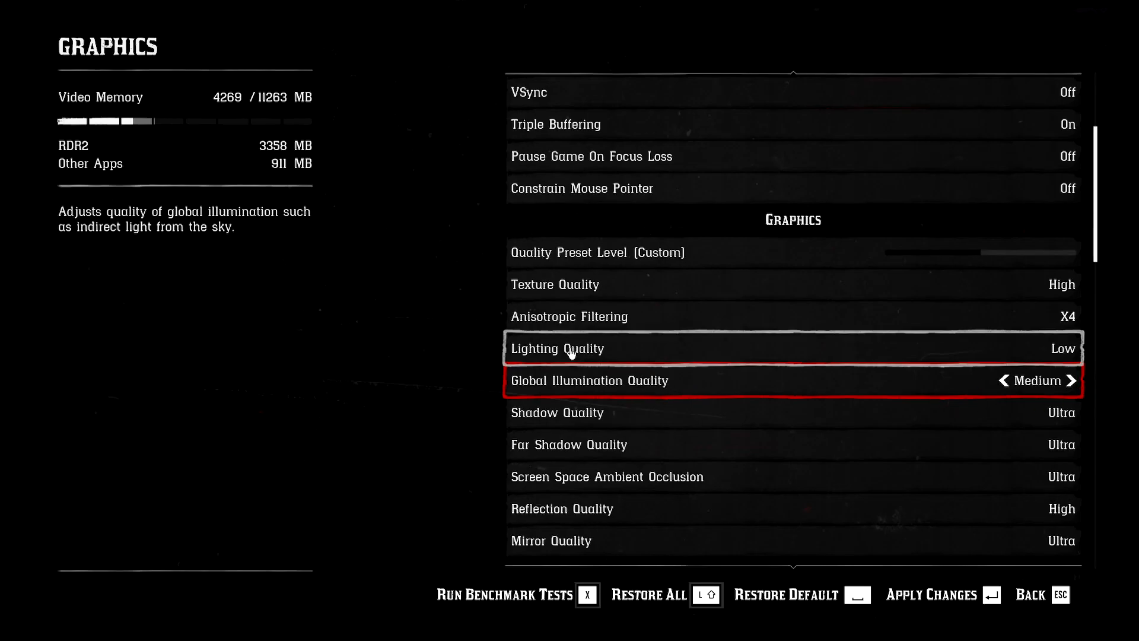
mouse_move(690, 380)
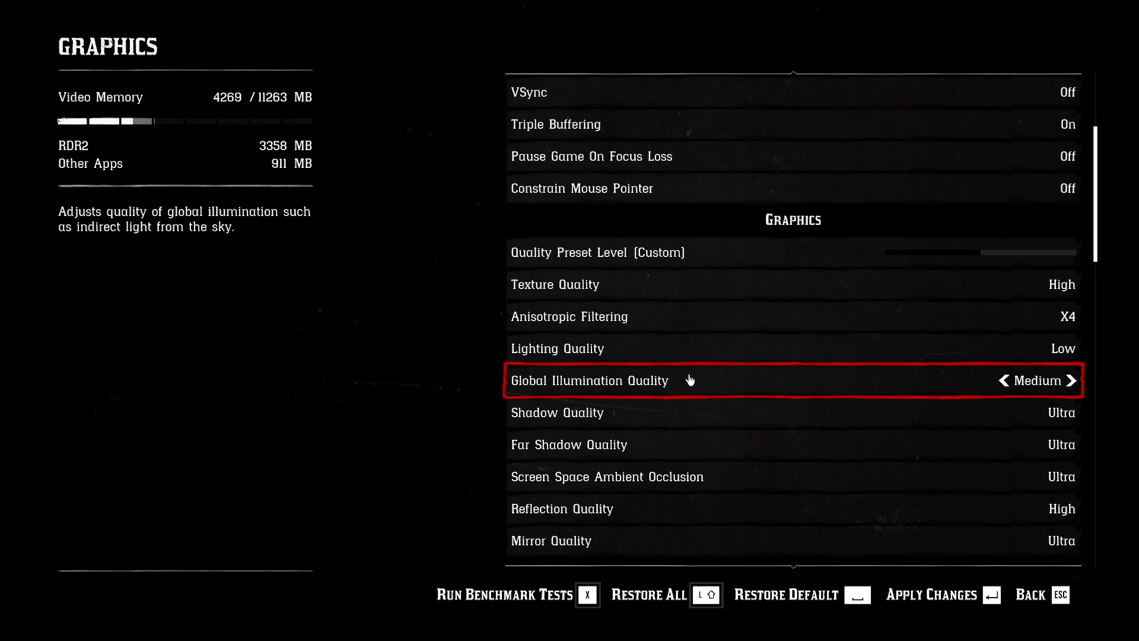
mouse_move(691, 378)
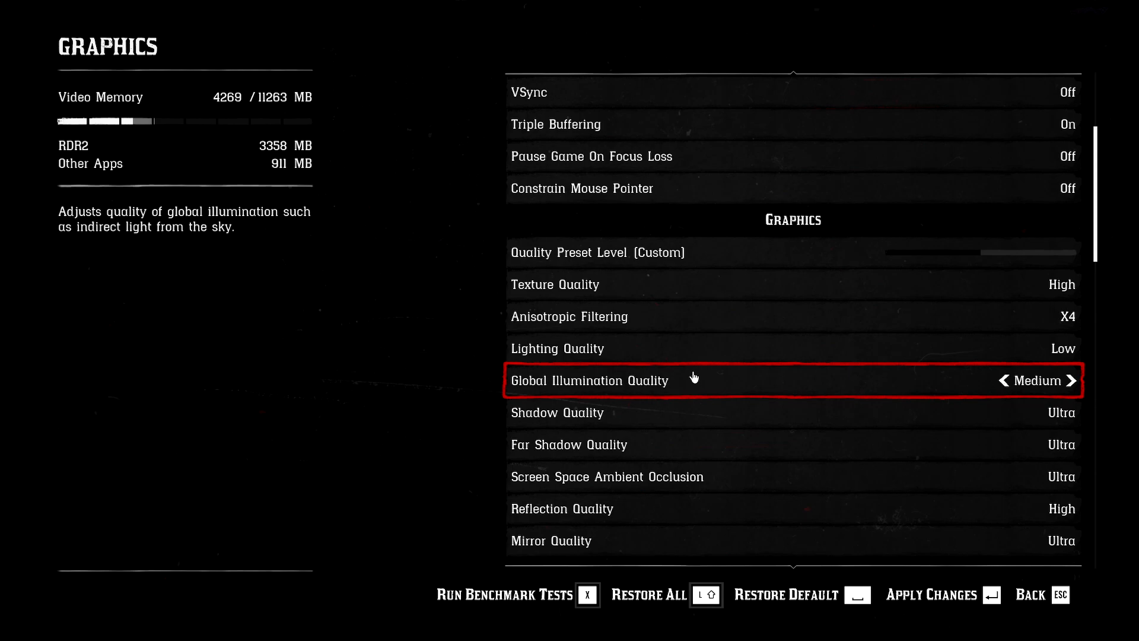
mouse_move(457, 384)
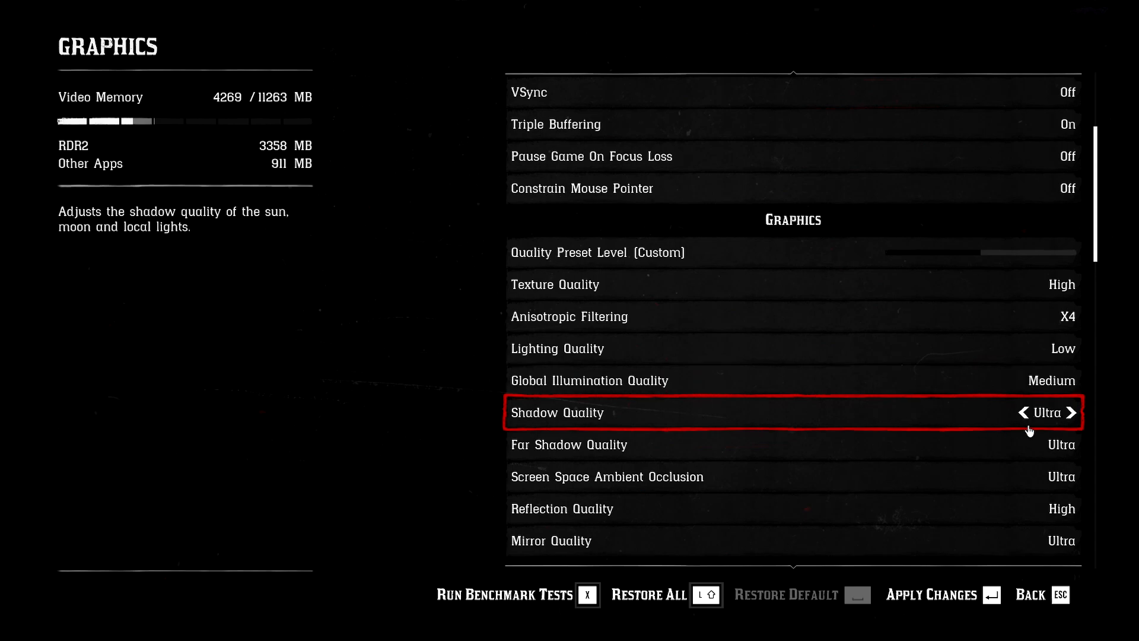
left_click(1025, 412)
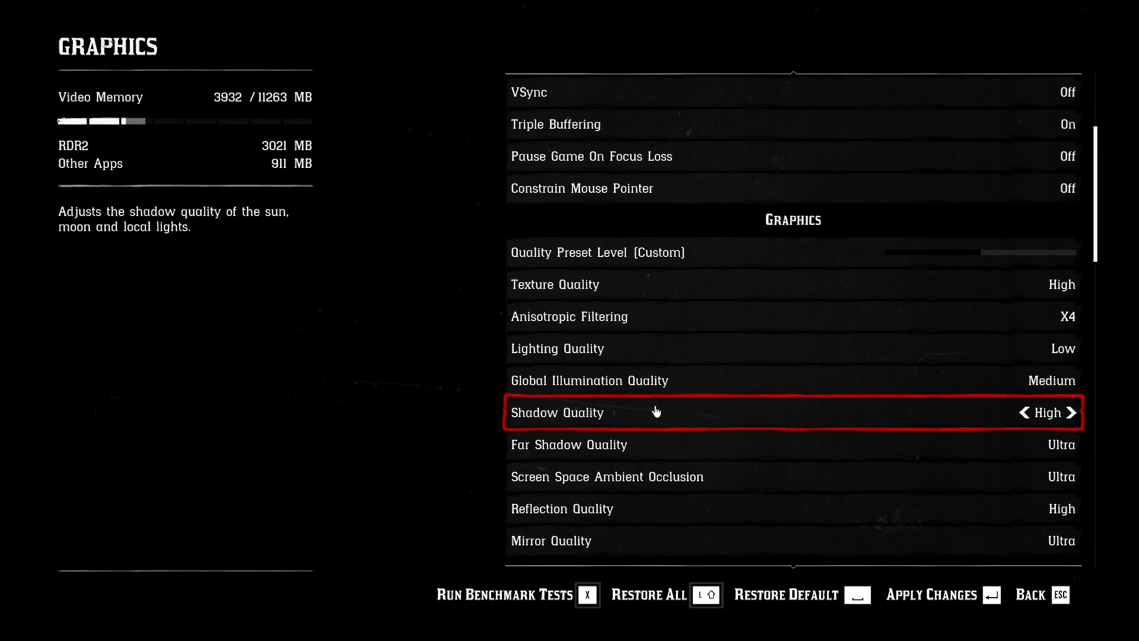
mouse_move(606, 476)
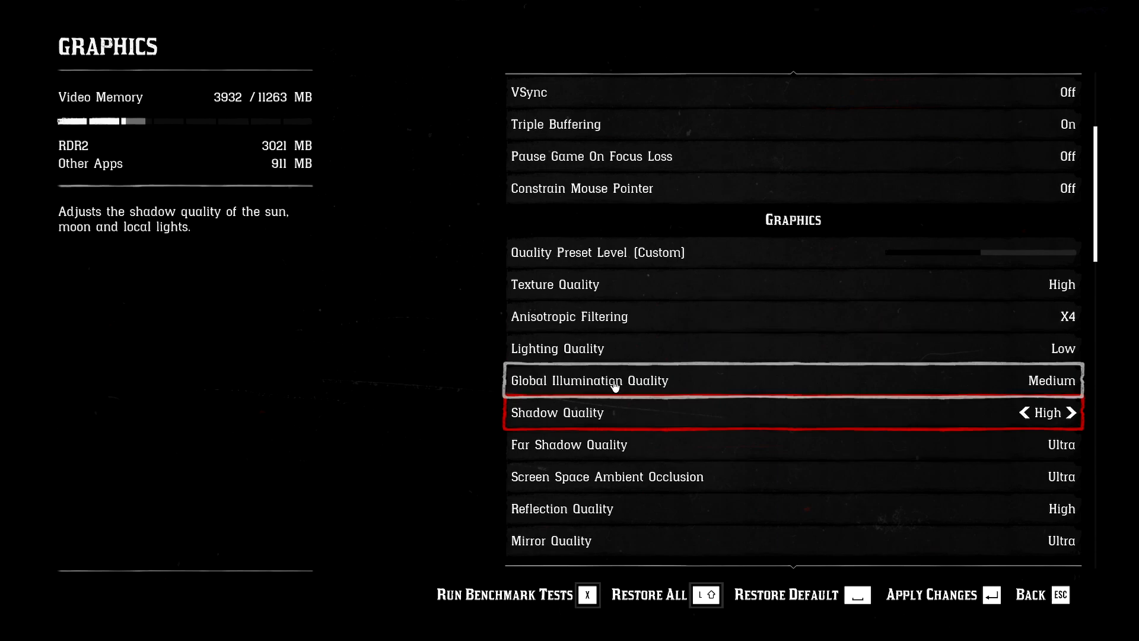
left_click(1069, 412)
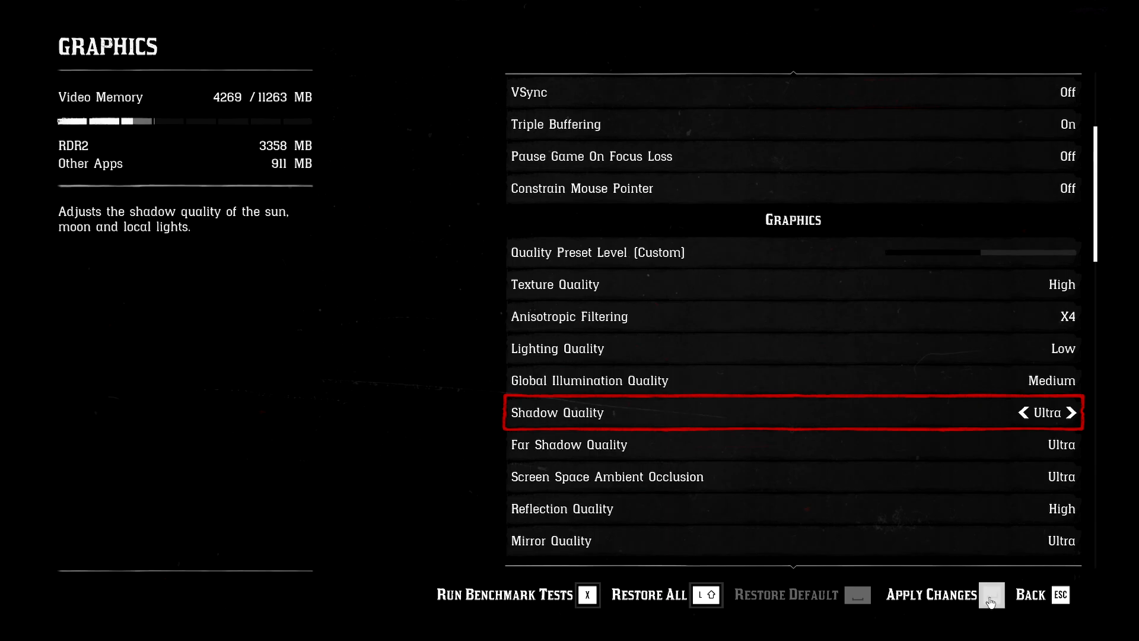
left_click(1023, 412)
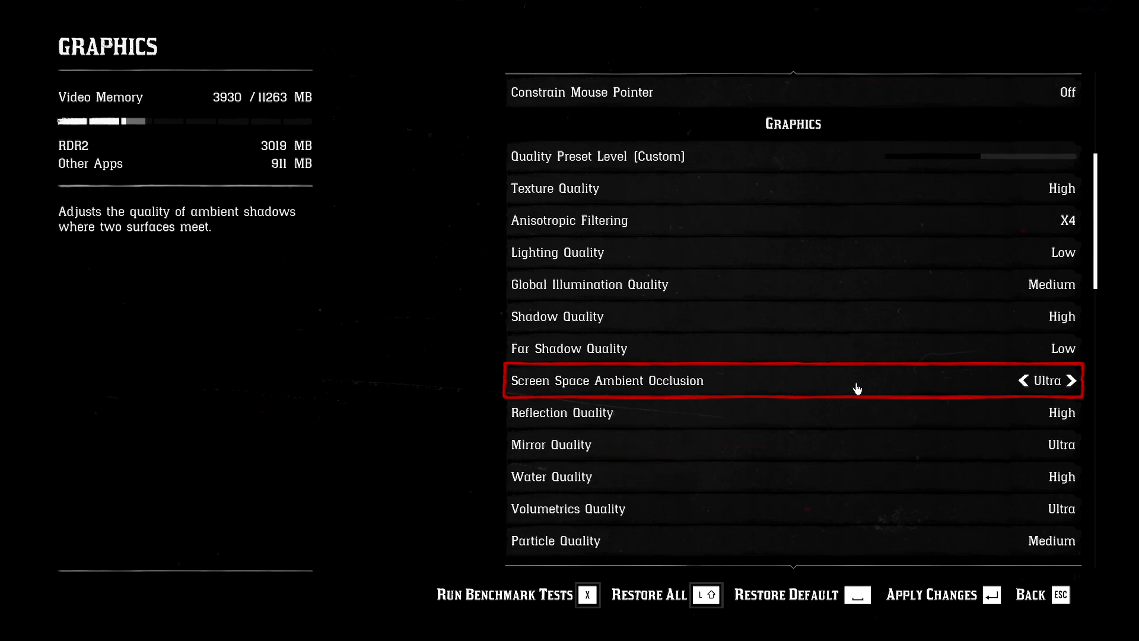
Lower Screen Space Ambient Occlusion to Medium and apply the graphics changes
left_click(1020, 380)
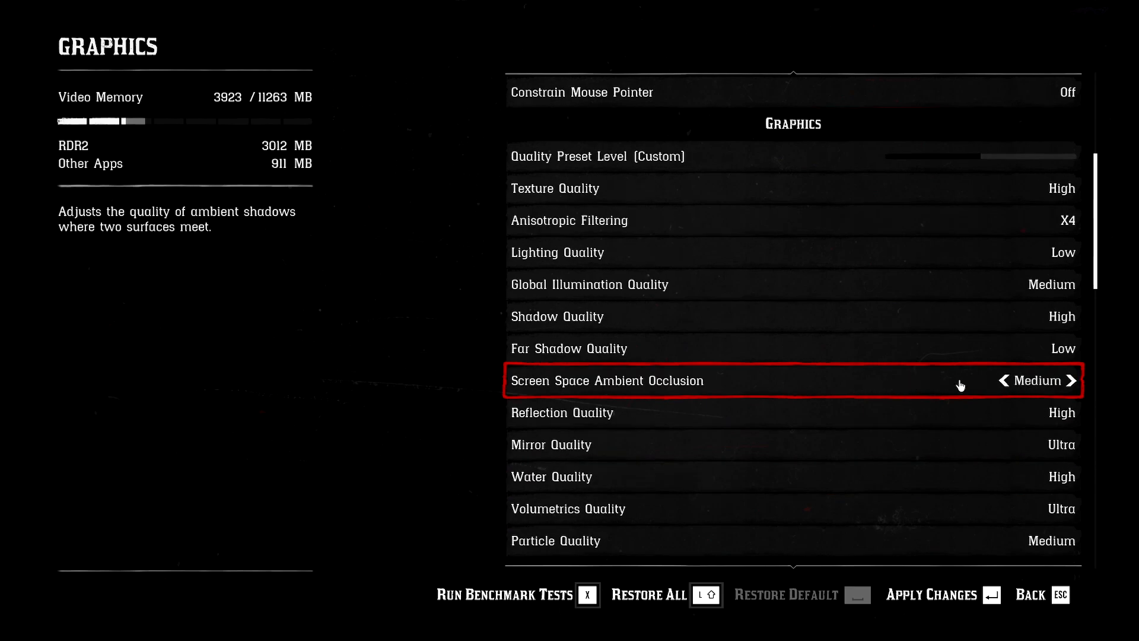
mouse_move(749, 389)
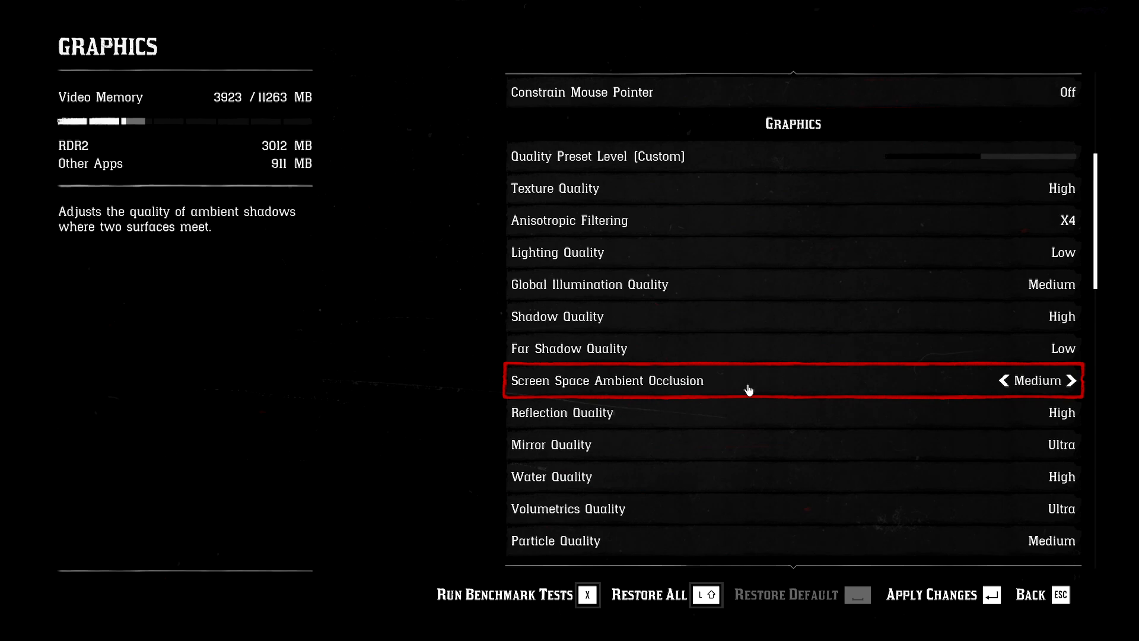
mouse_move(654, 328)
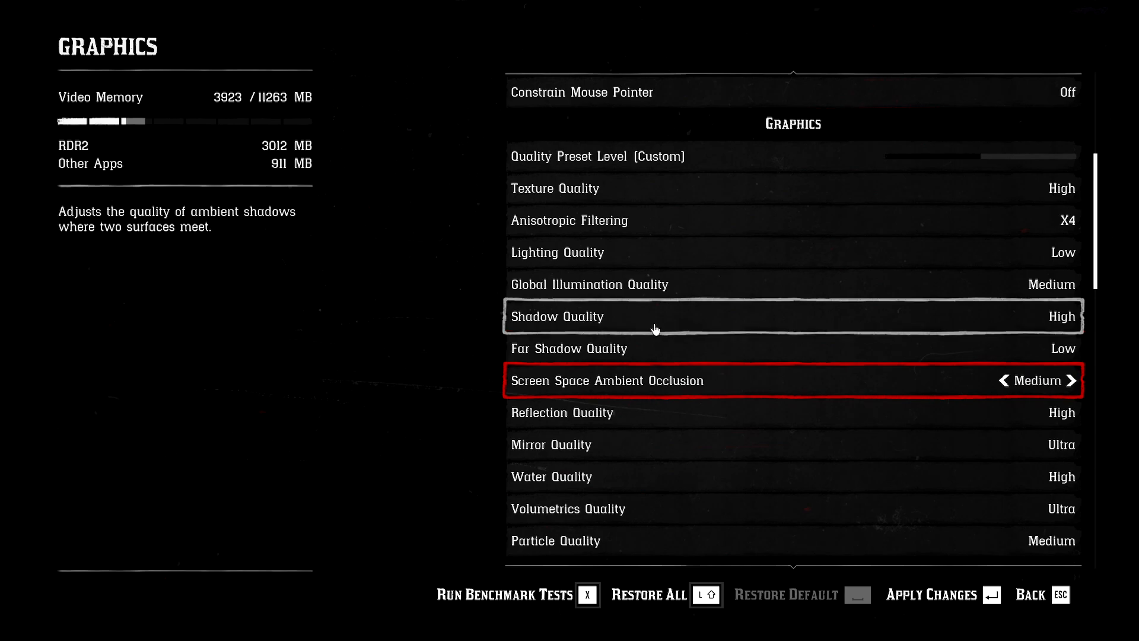
mouse_move(608, 258)
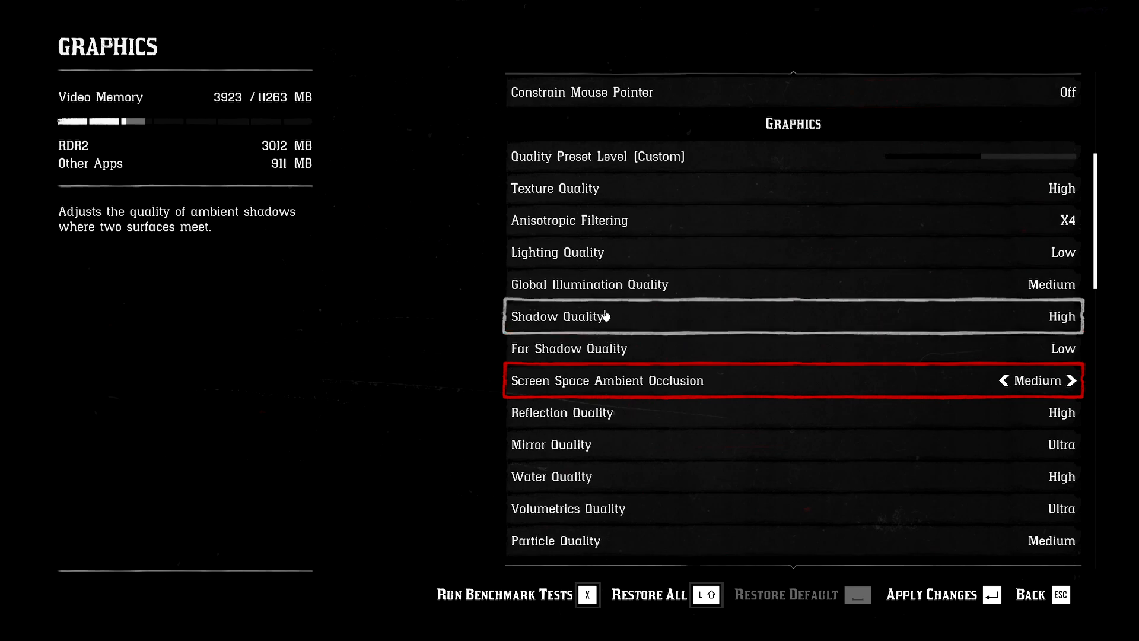
mouse_move(674, 362)
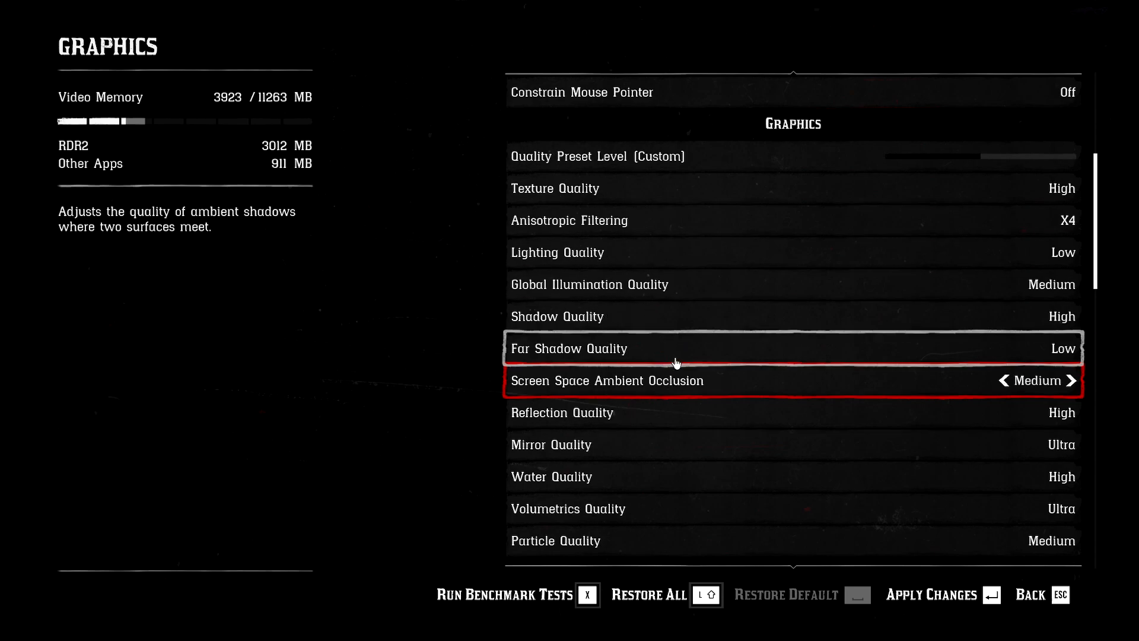
mouse_move(726, 379)
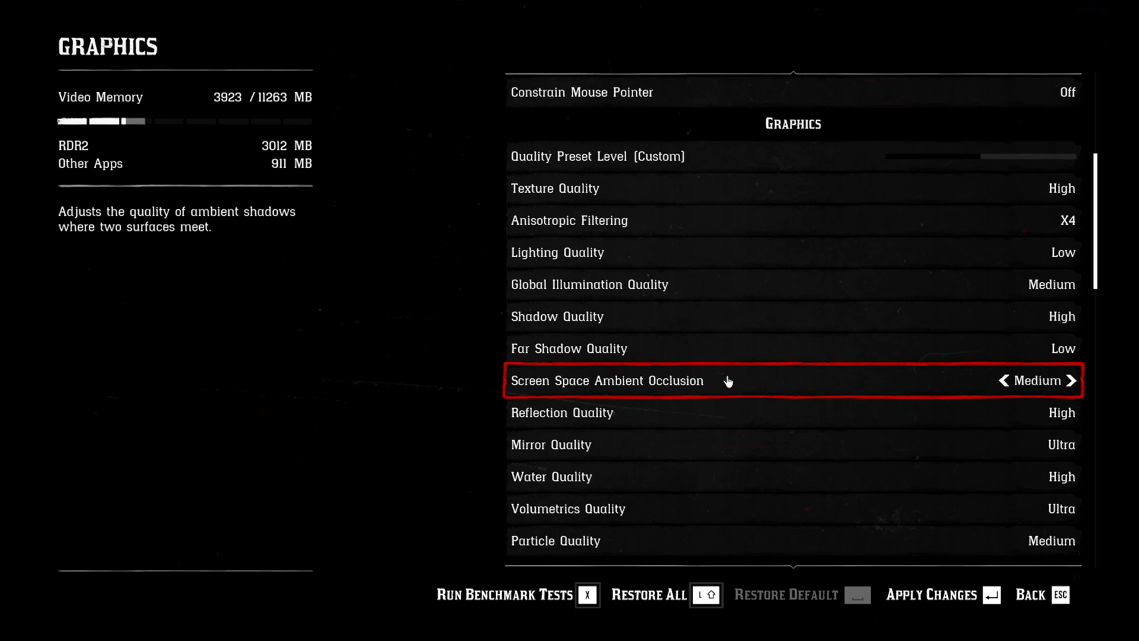
mouse_move(724, 375)
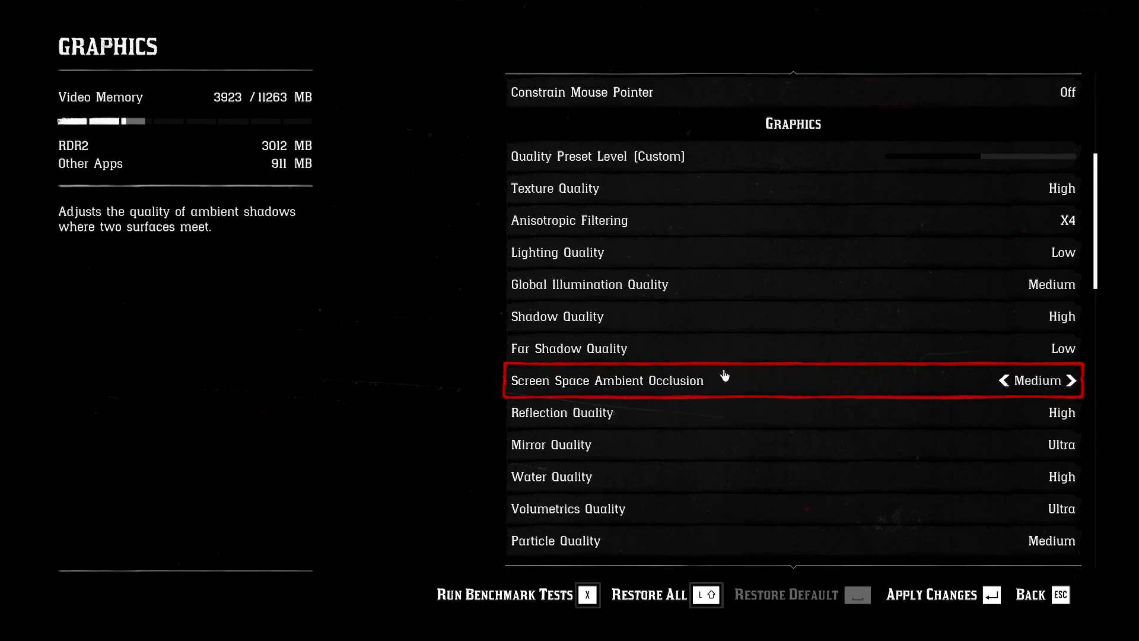
mouse_move(754, 379)
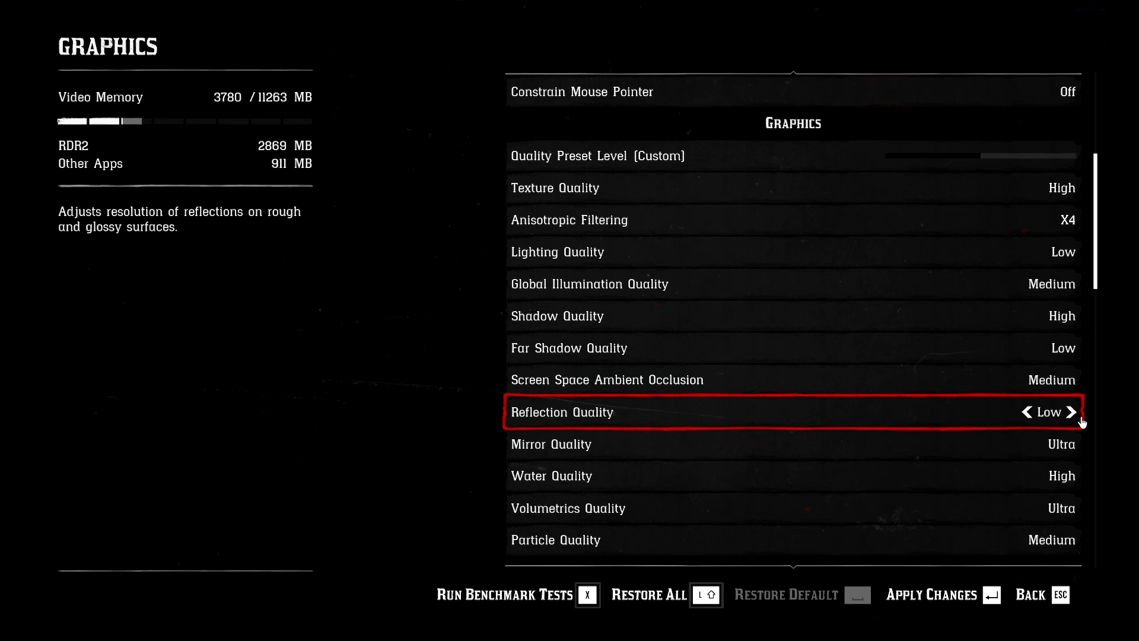
mouse_move(792, 444)
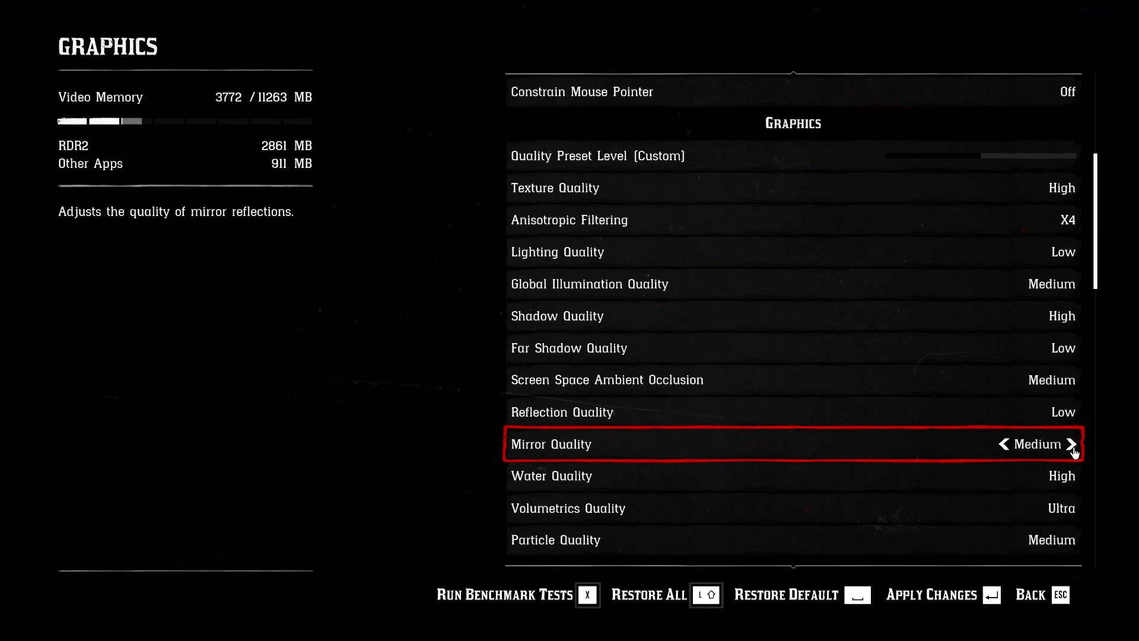
mouse_move(626, 420)
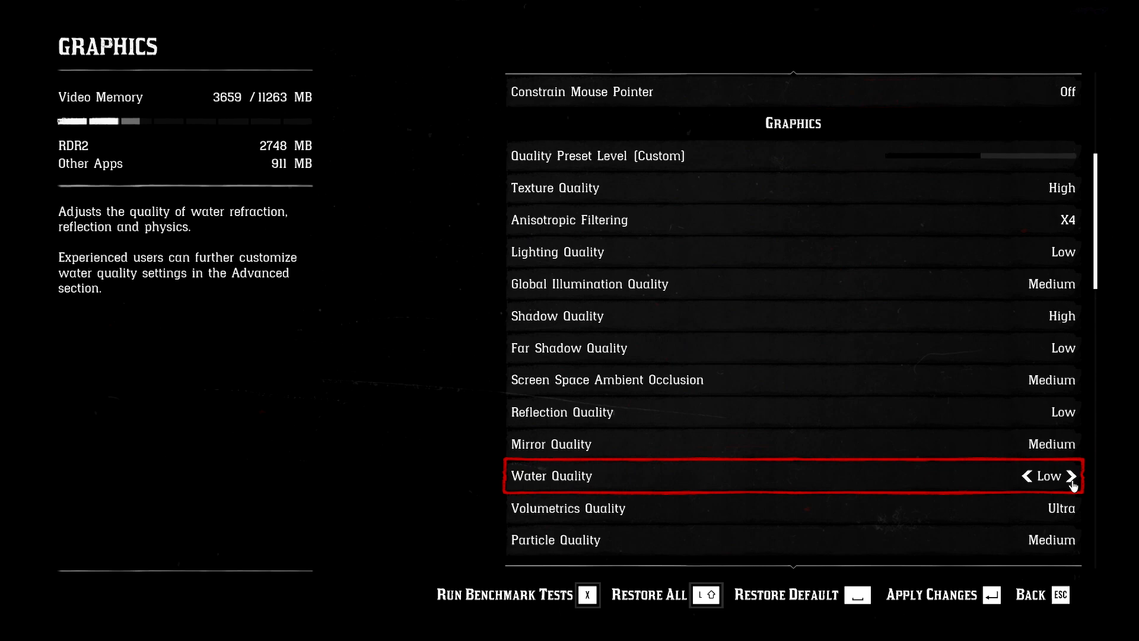
mouse_move(1071, 485)
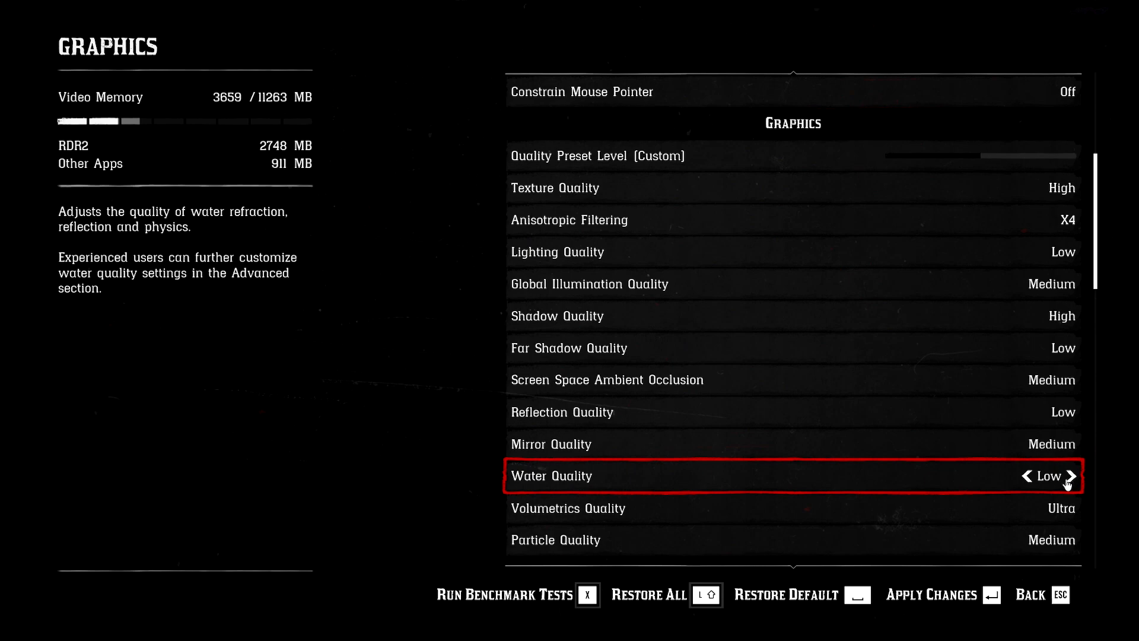
key("Escape")
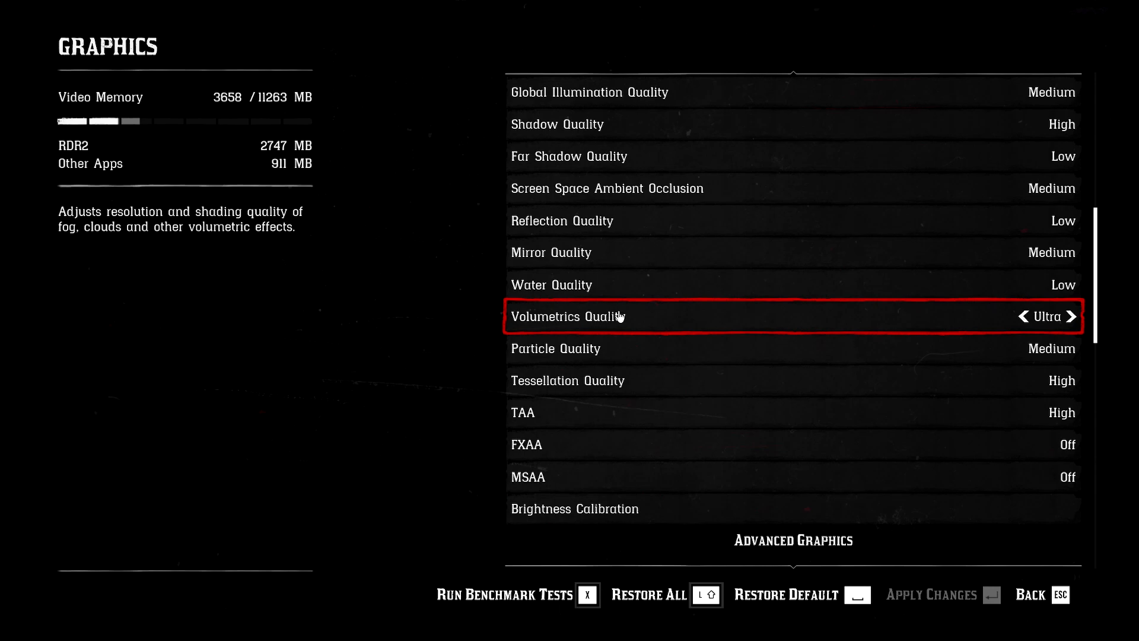
Drop Volumetrics from Ultra, Particle from Medium and Tessellation from High to Low; TAA to Medium
left_click(1024, 316)
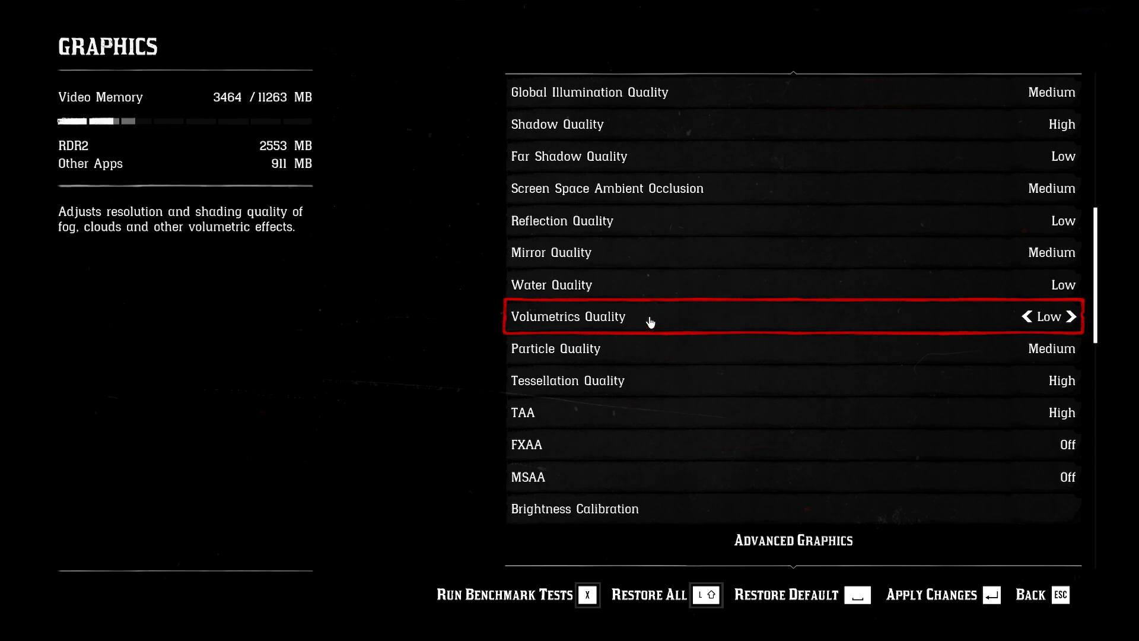
mouse_move(627, 320)
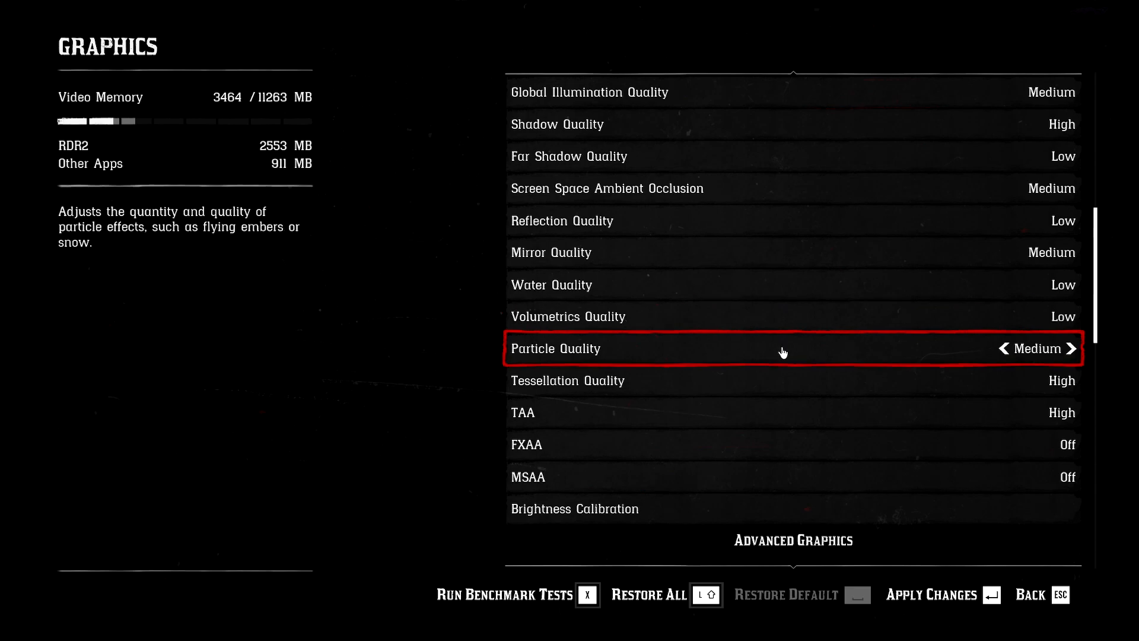
left_click(1025, 348)
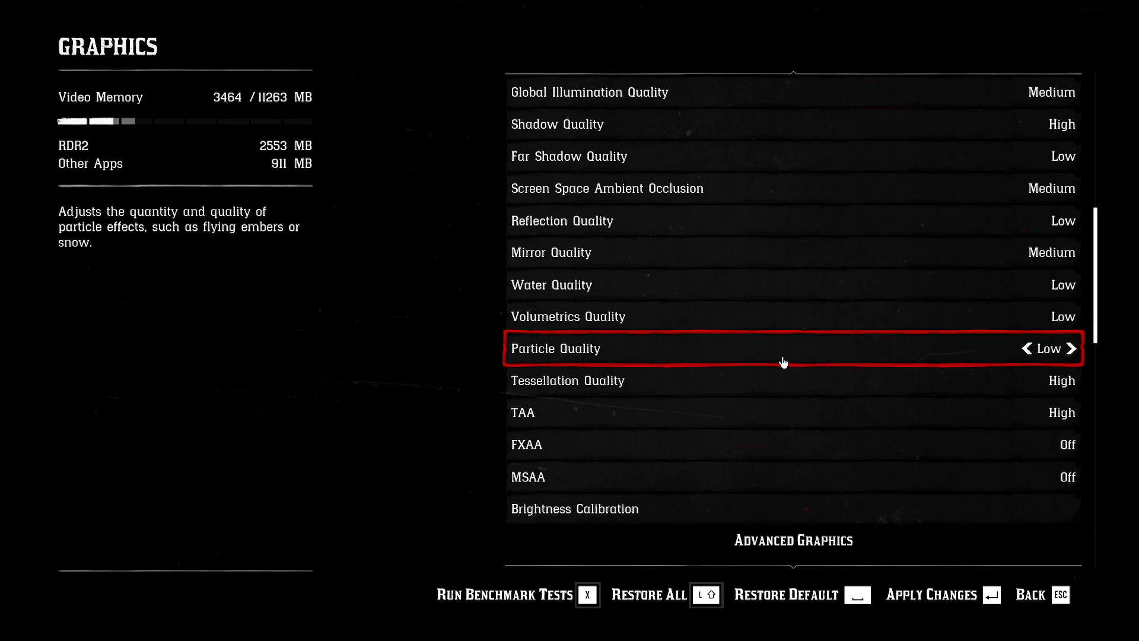
mouse_move(633, 361)
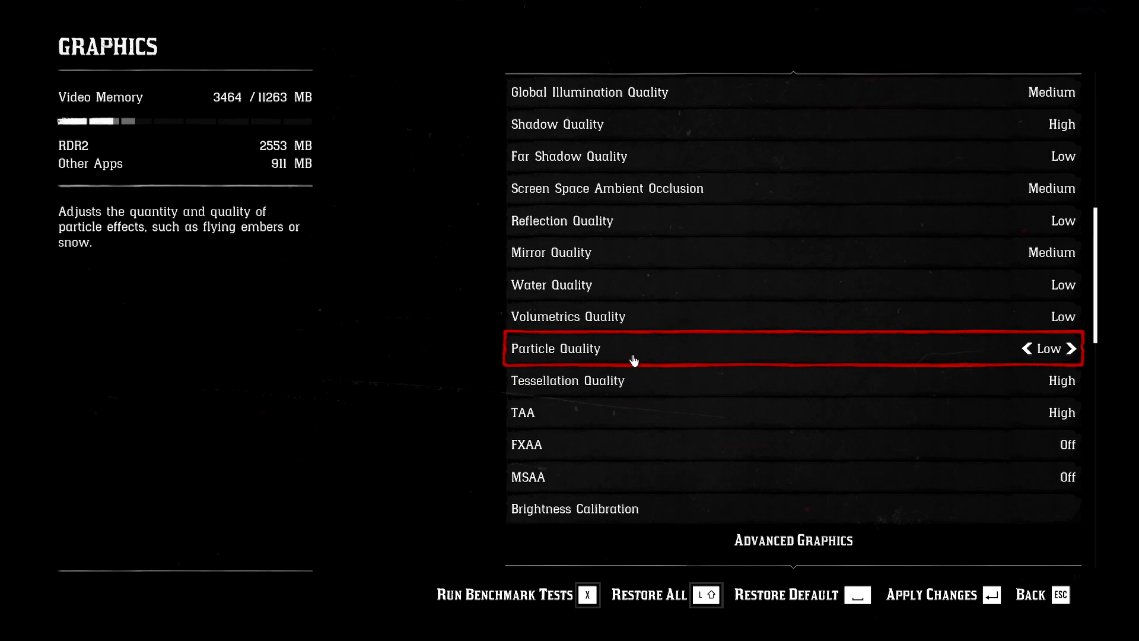
mouse_move(639, 359)
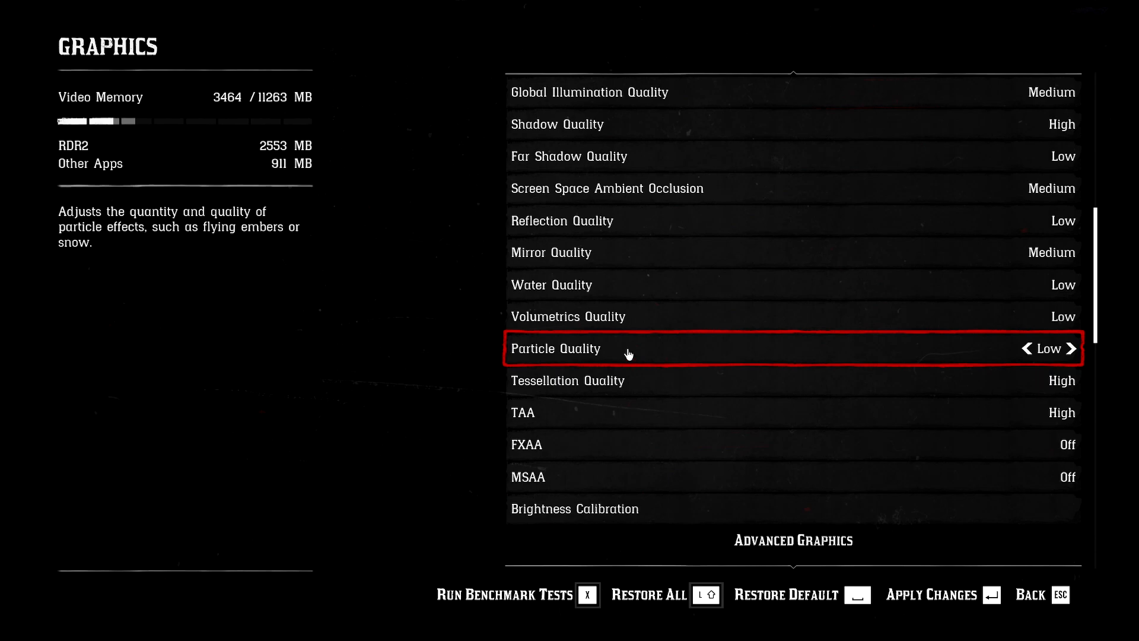
mouse_move(445, 356)
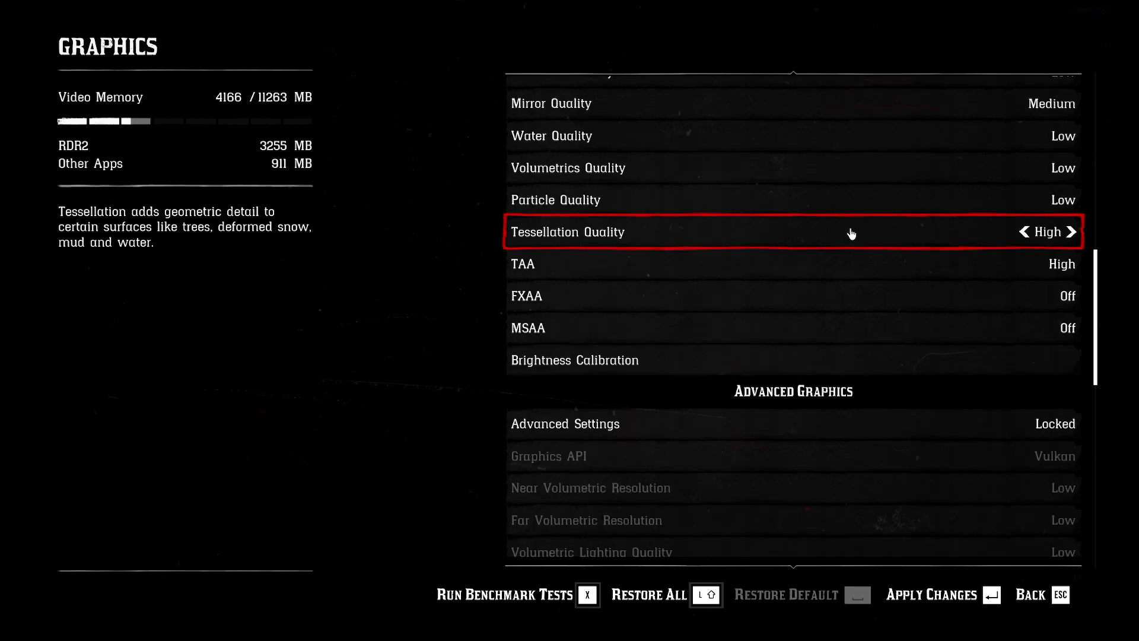
left_click(1026, 232)
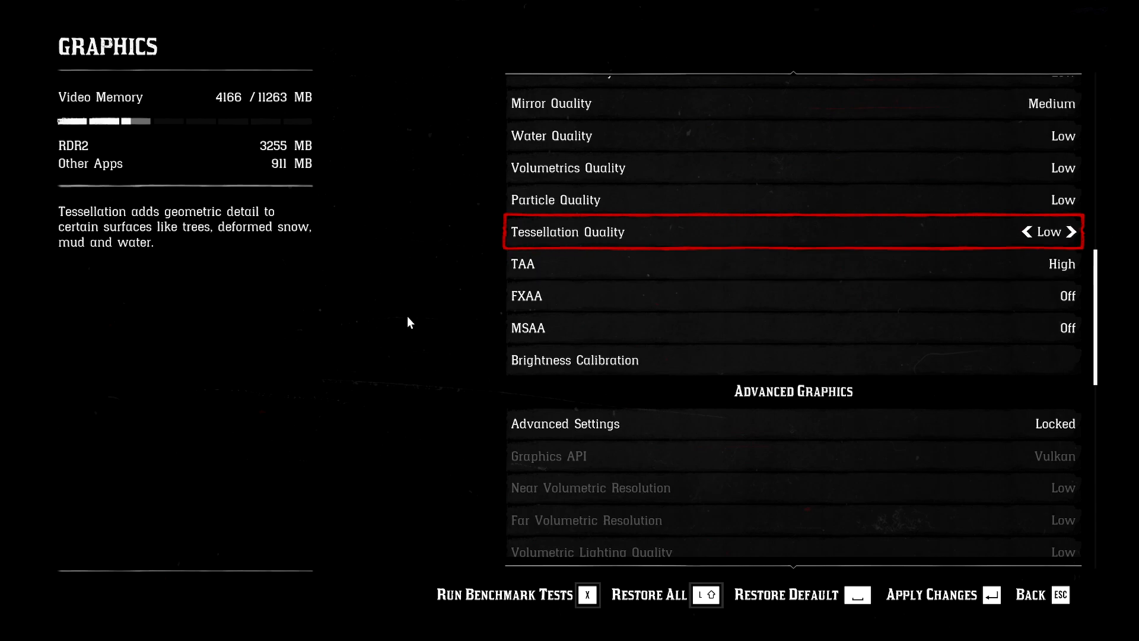
mouse_move(391, 308)
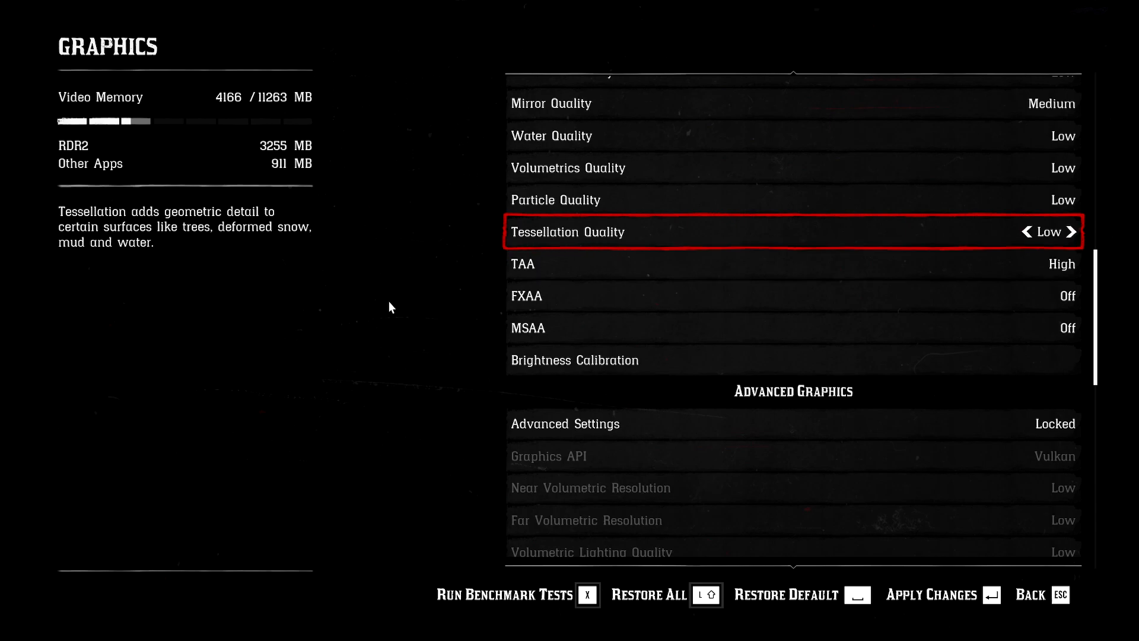
mouse_move(621, 239)
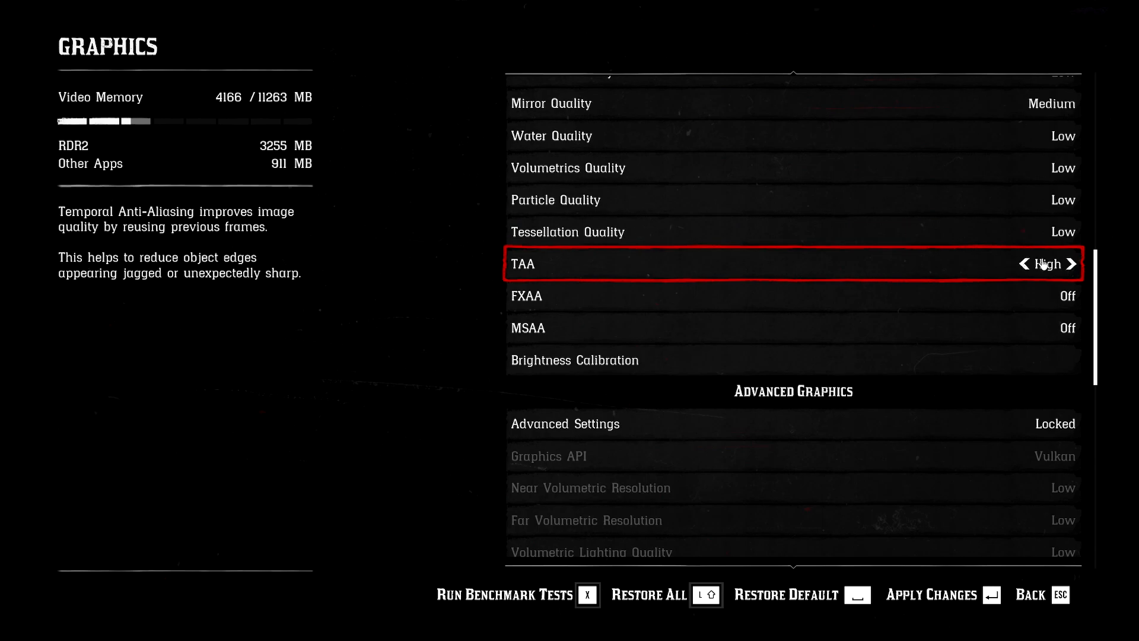
left_click(1024, 263)
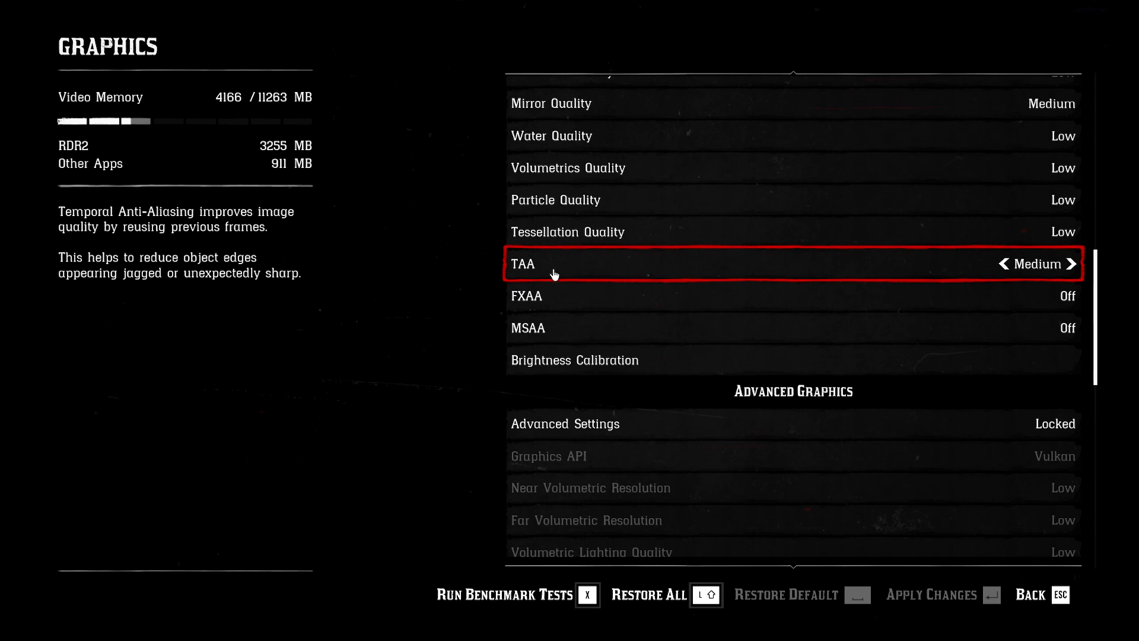
mouse_move(602, 268)
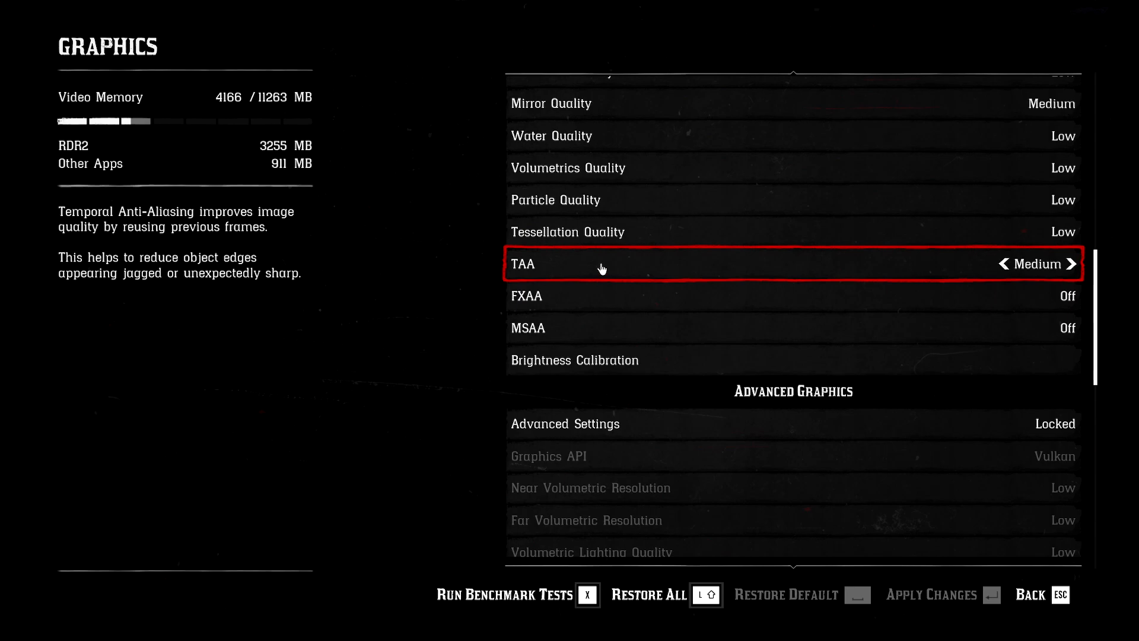
mouse_move(603, 269)
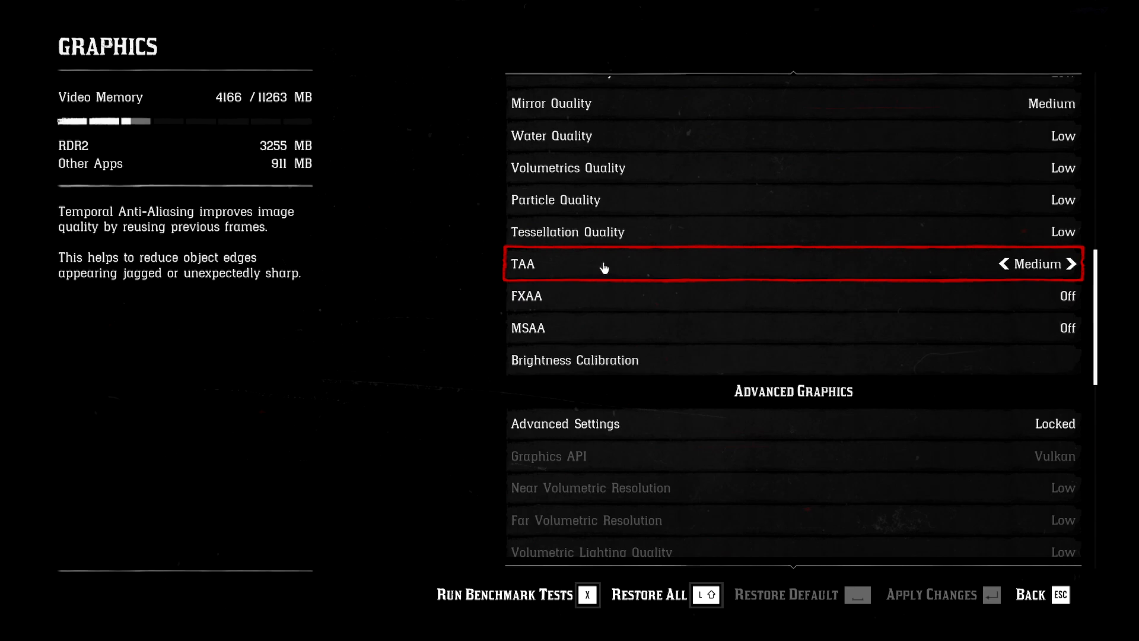
scroll("down", 3)
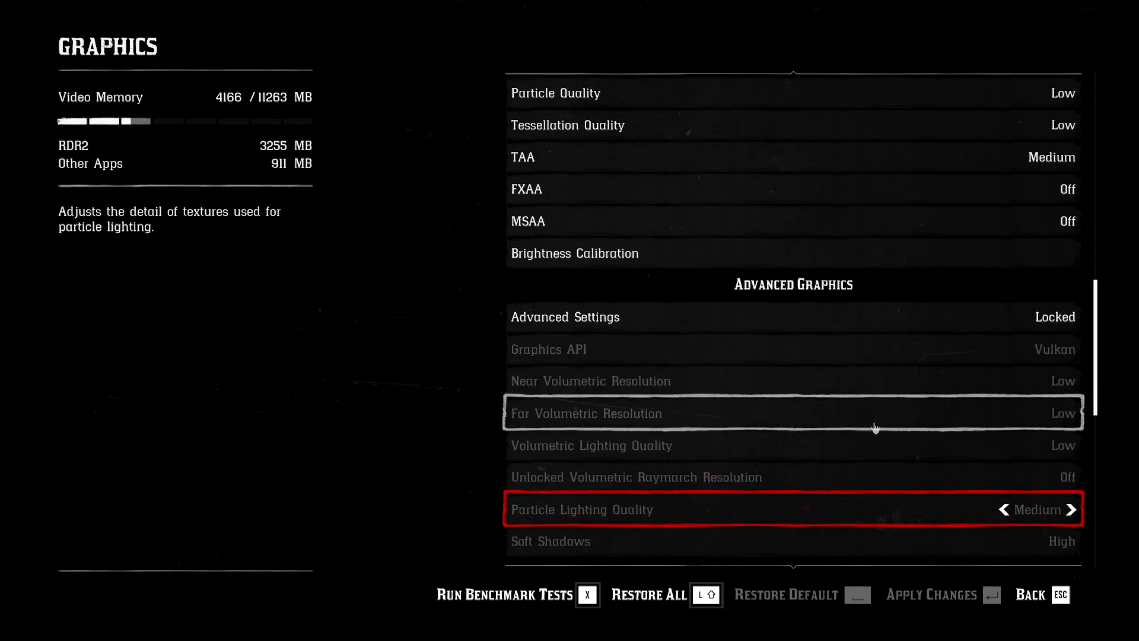